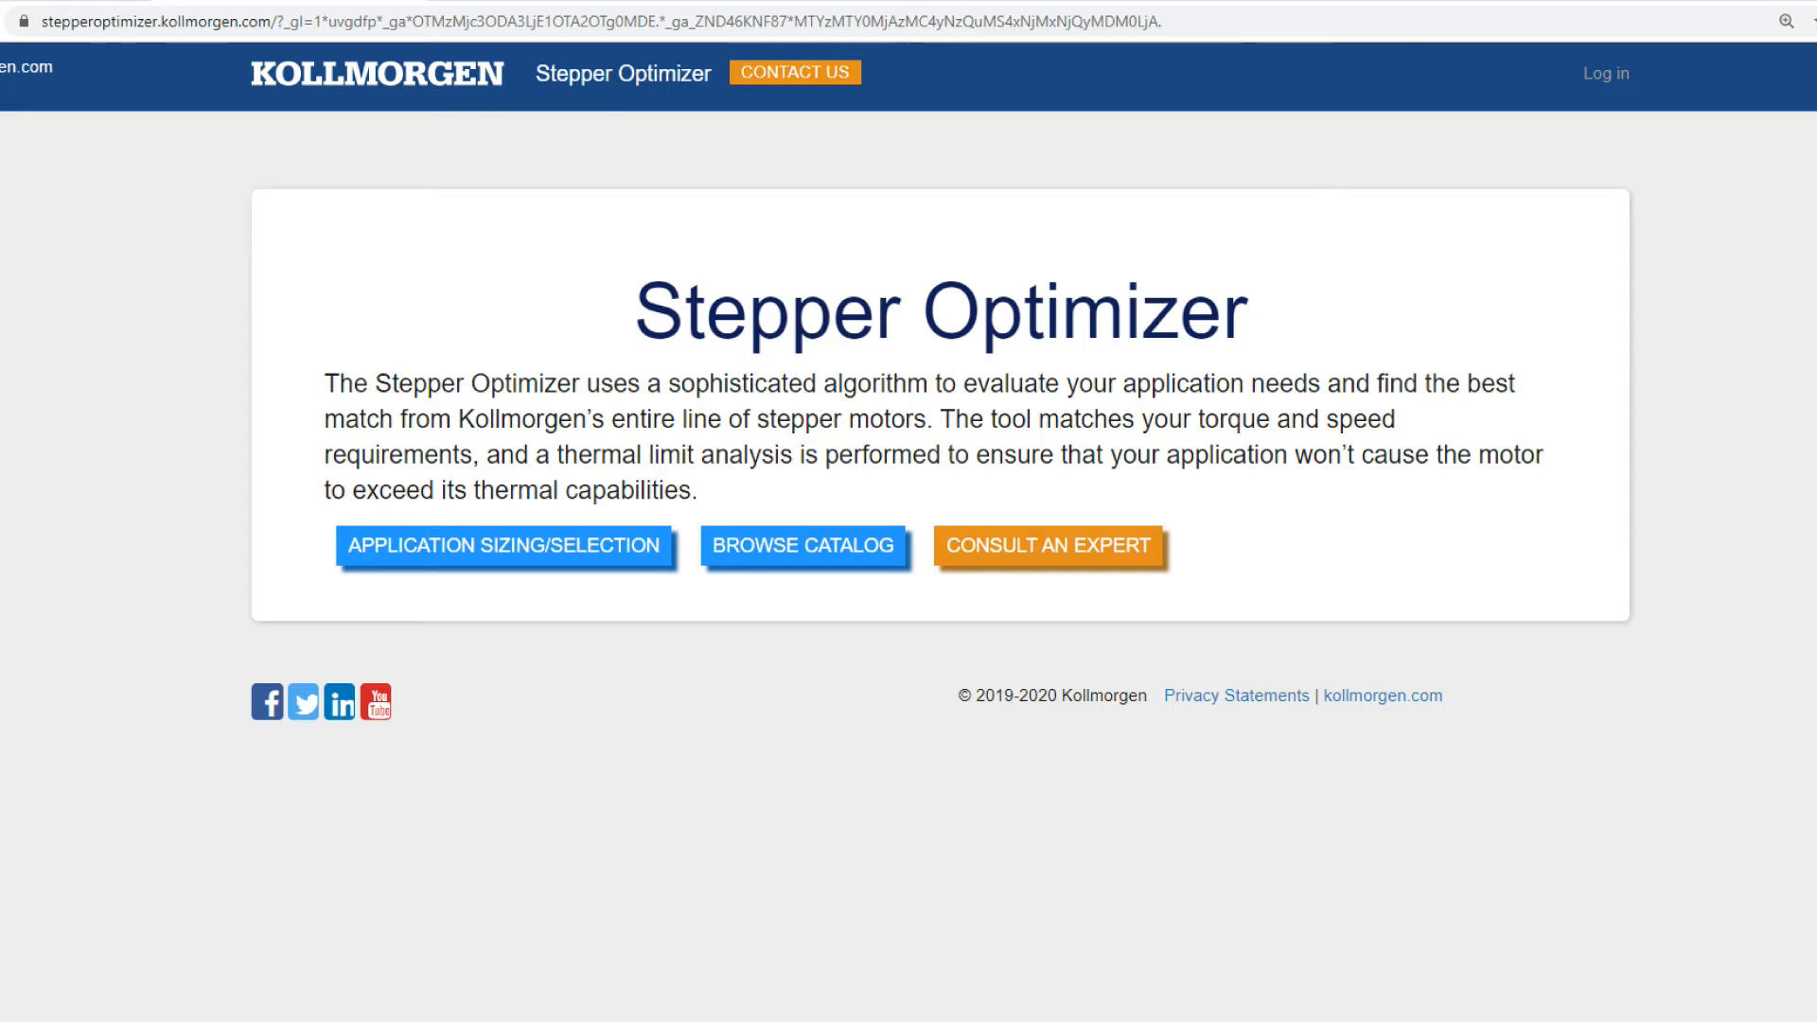
Start Application Sizing/Selection and pick the NEMA_23 frame size
{"action": "left_click", "coordinate": [1604, 73]}
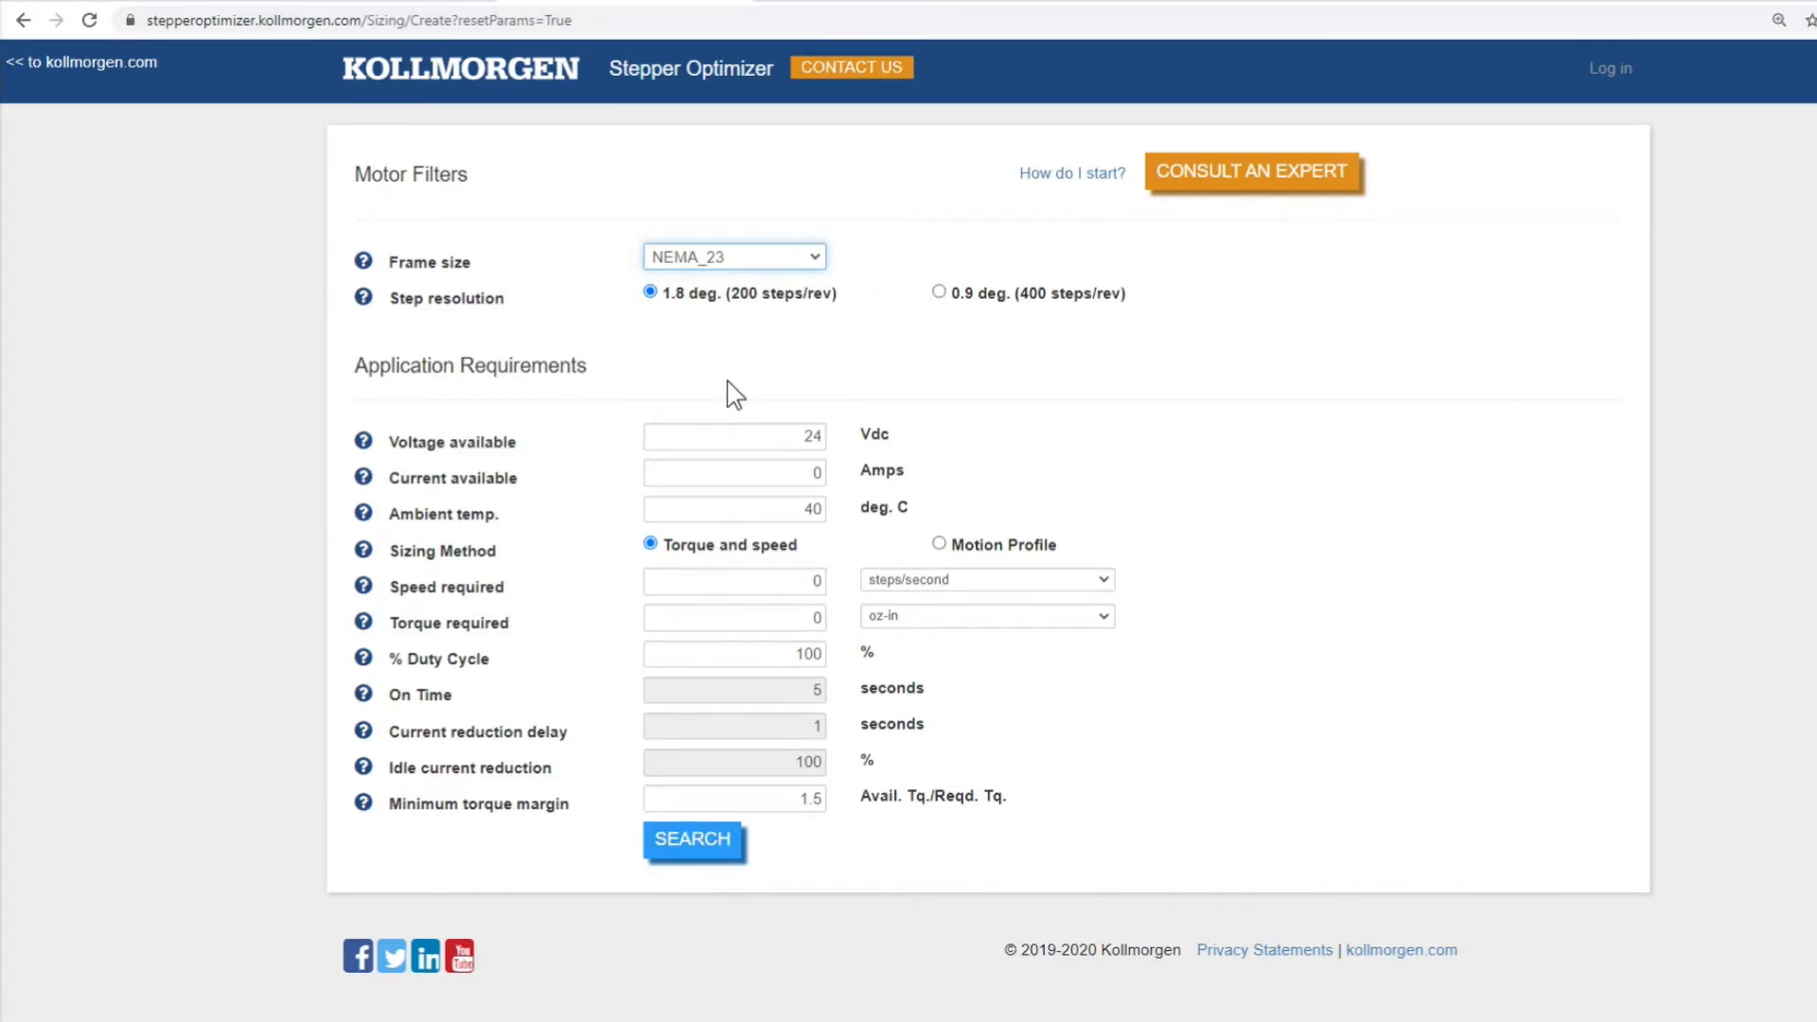
Enter 5 A available current, 500 RPM required speed and 0.5 N-m required torque
{"action": "left_click", "coordinate": [733, 435]}
{"action": "type", "text": "5"}
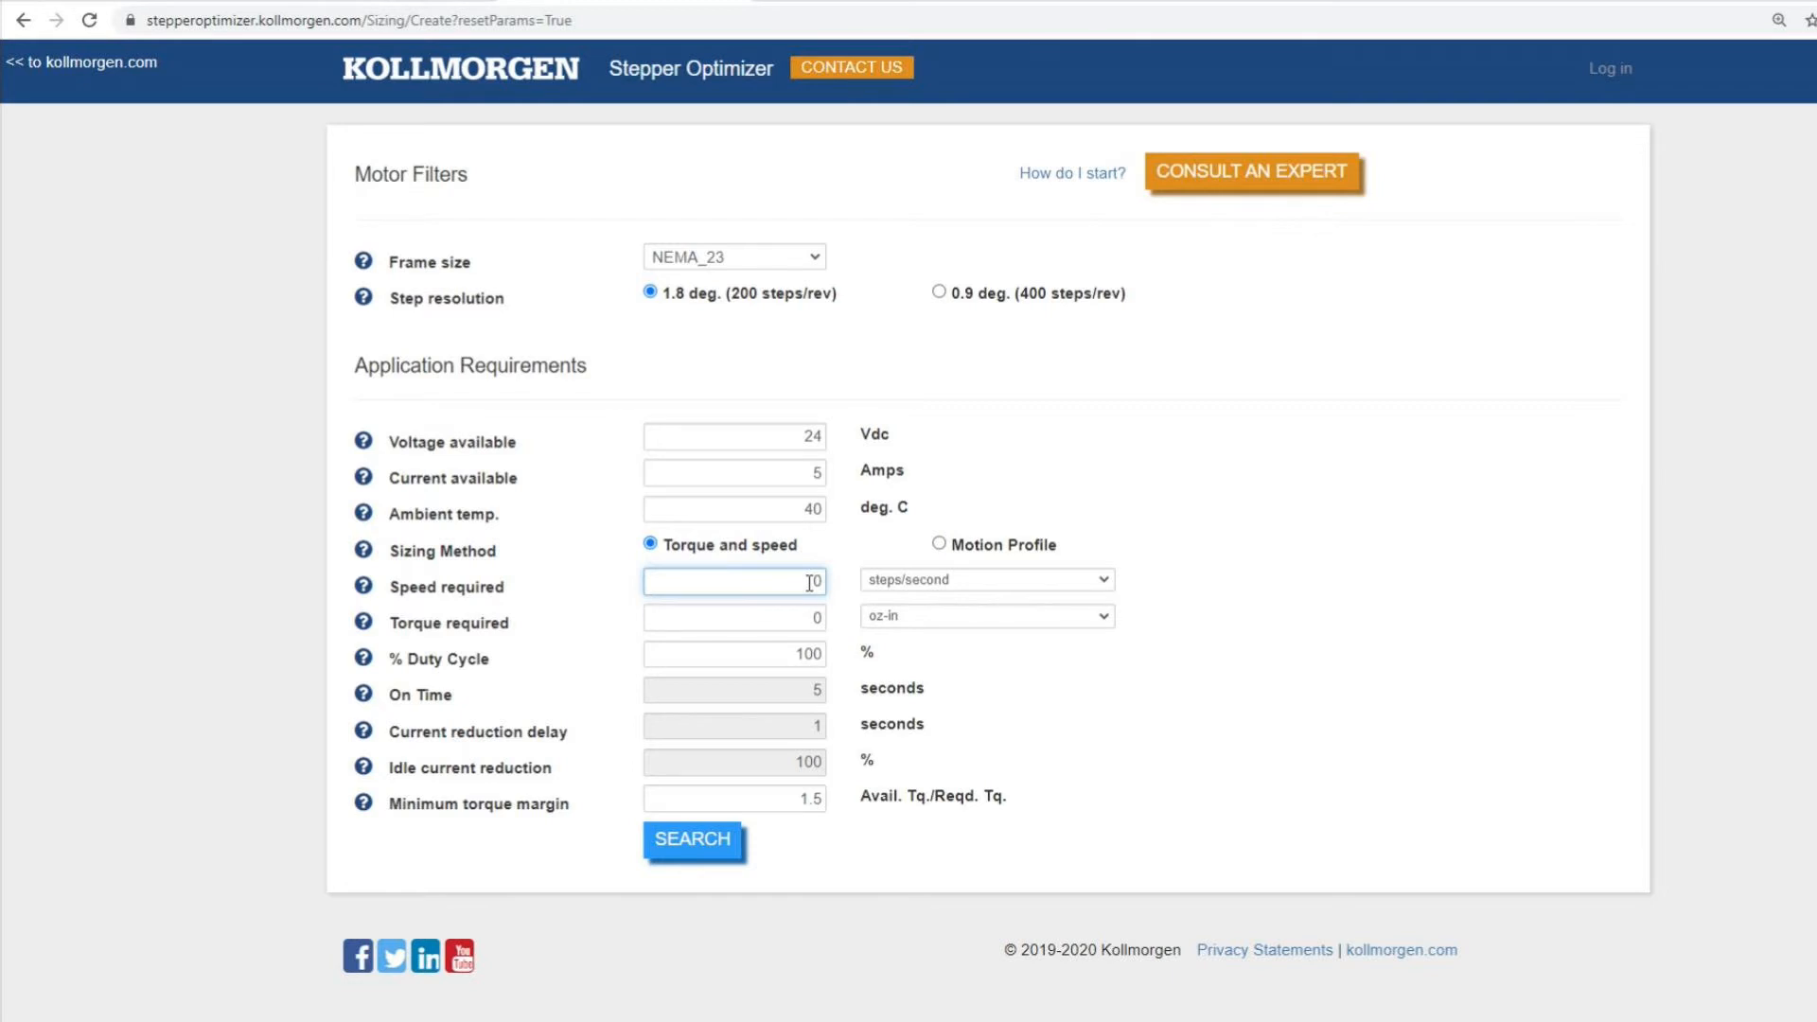
{"action": "left_click", "coordinate": [939, 545]}
{"action": "type", "text": "500"}
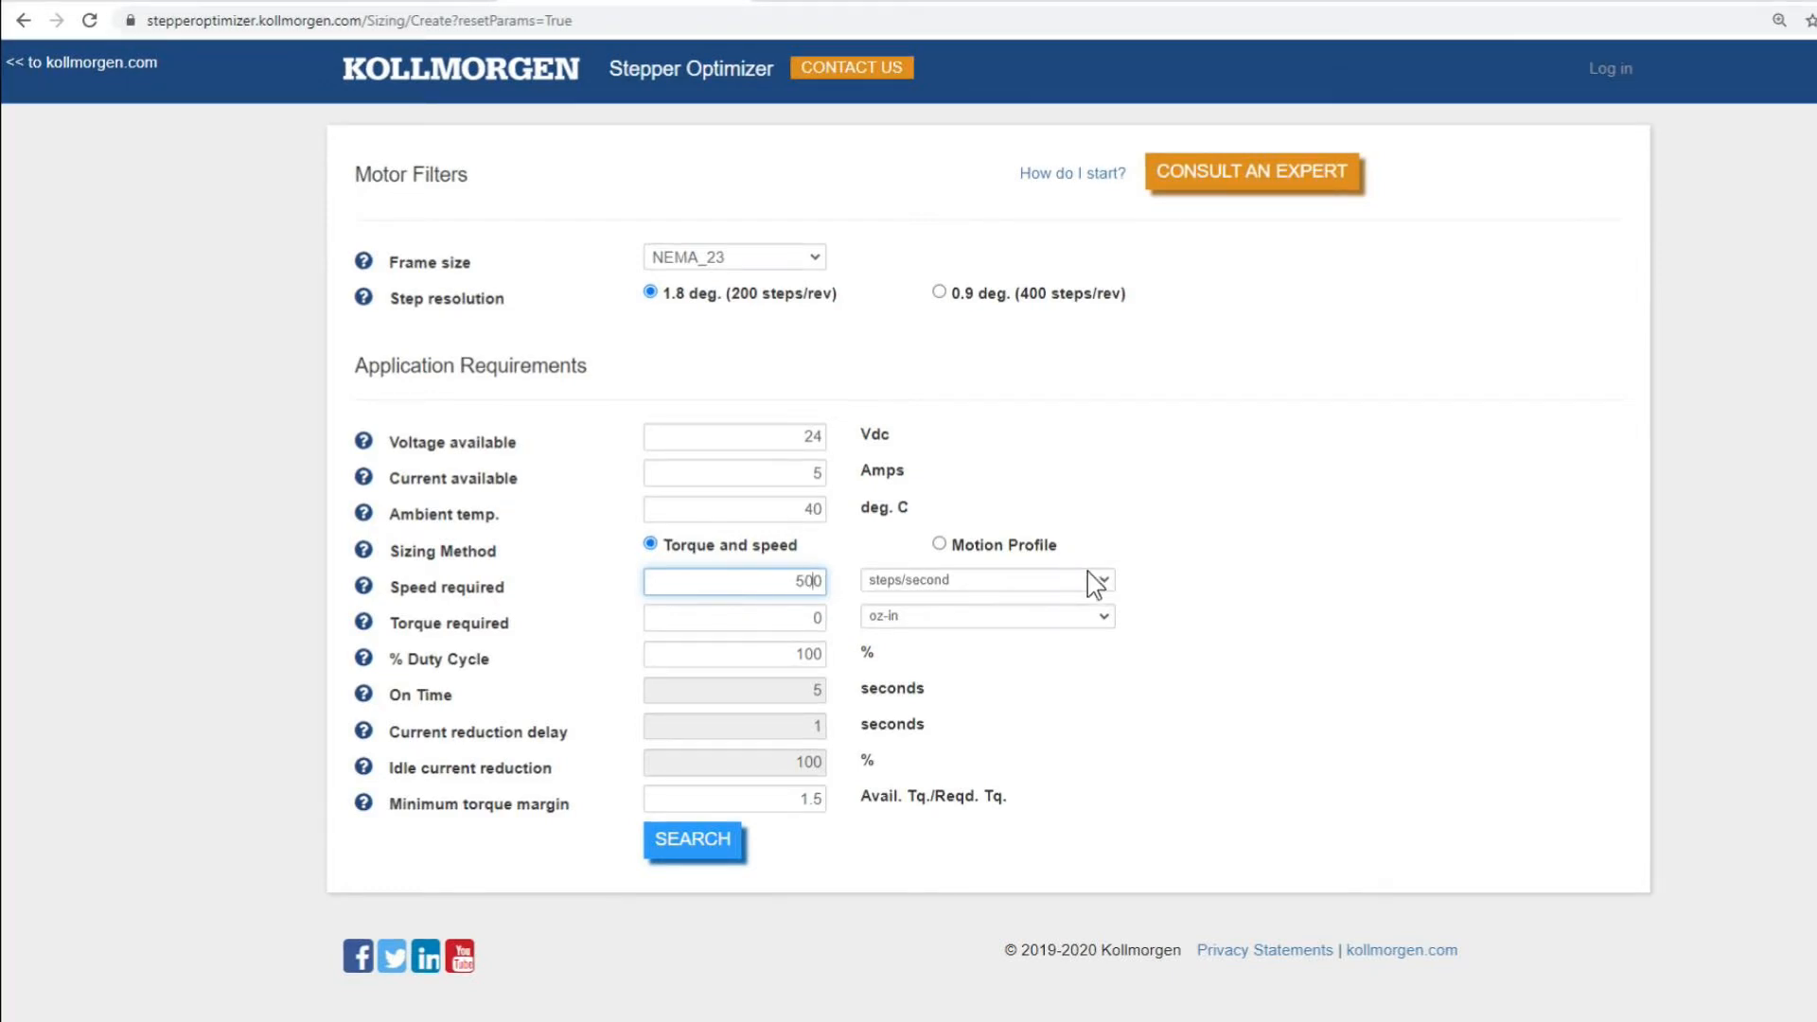
{"action": "left_click", "coordinate": [1101, 579]}
{"action": "type", "text": ".5"}
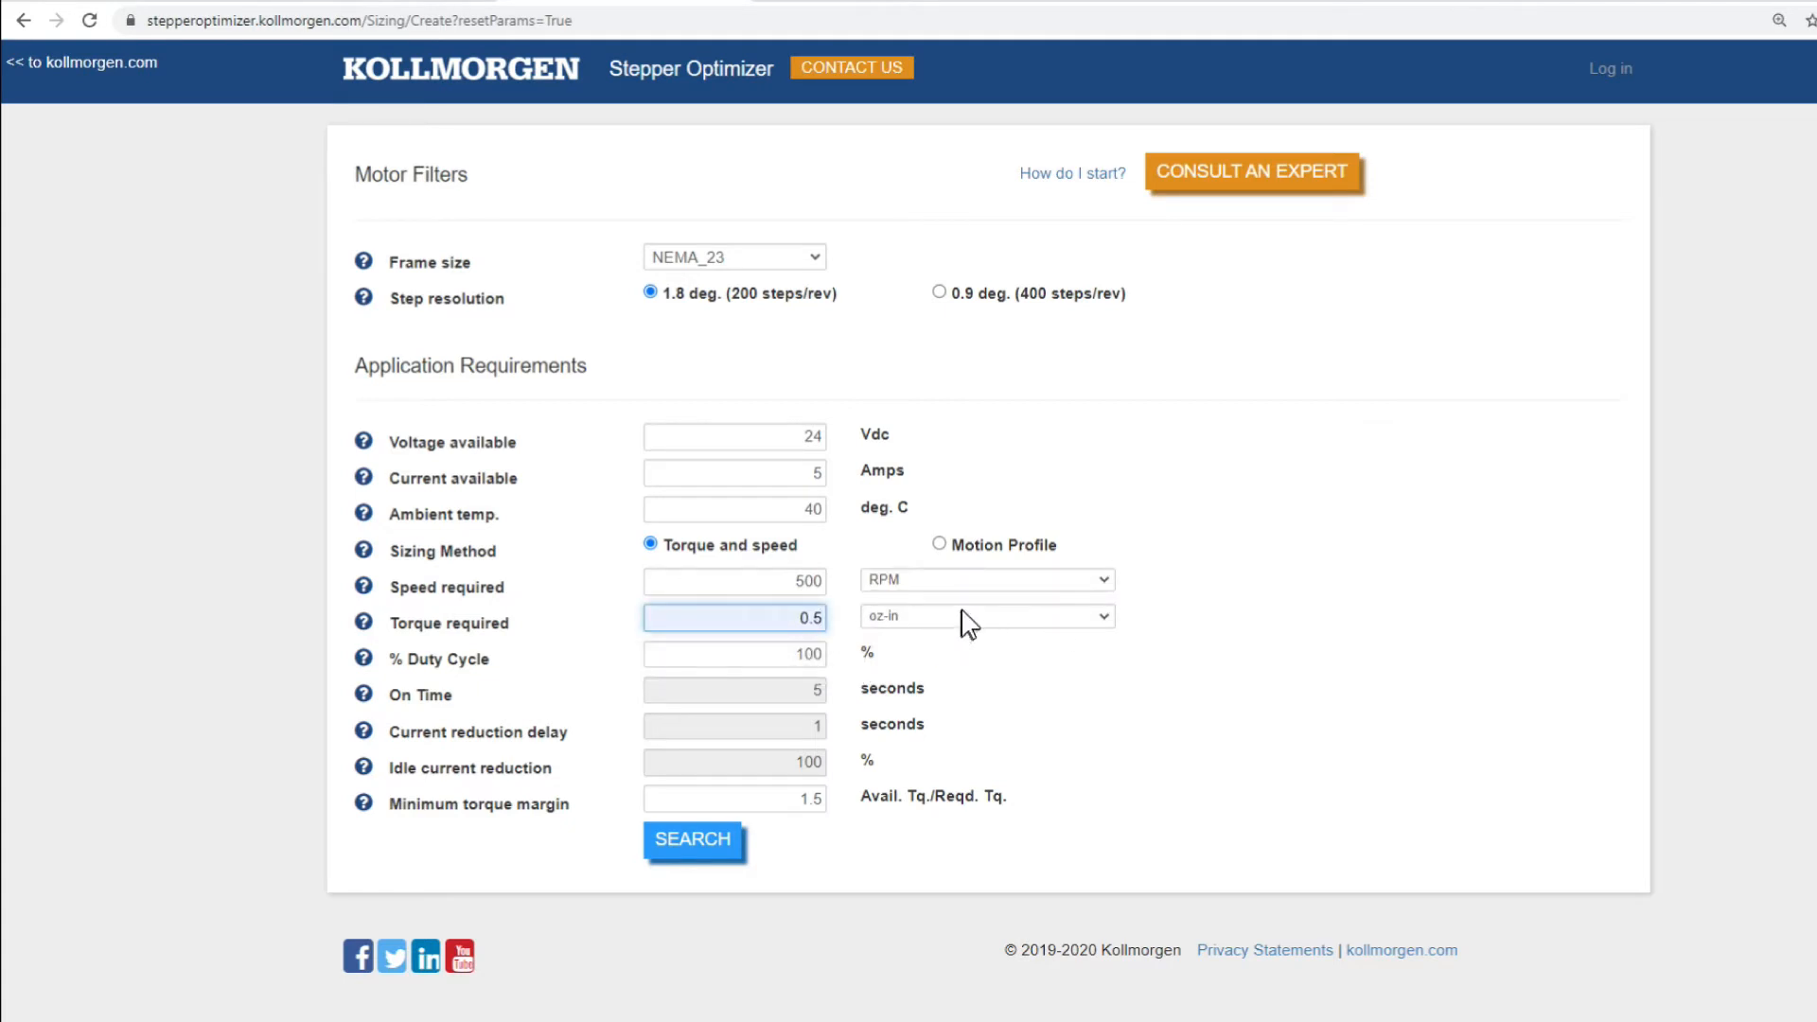
{"action": "left_click", "coordinate": [986, 615]}
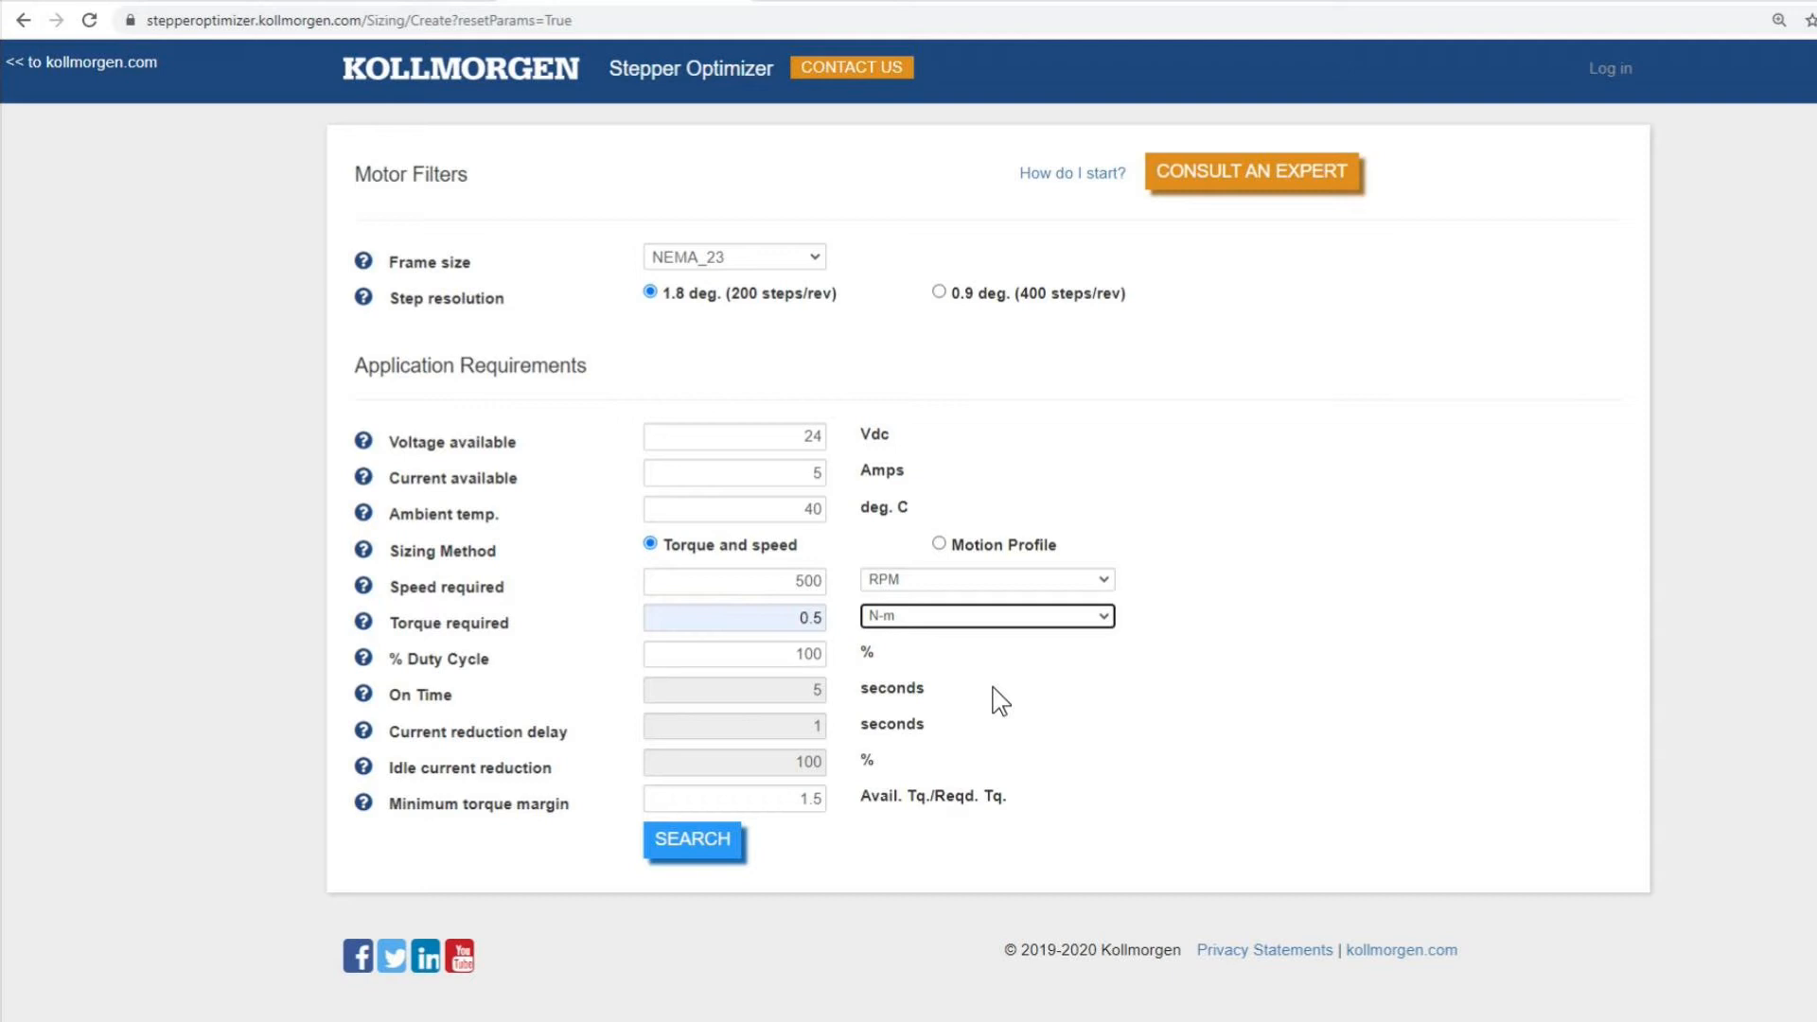
{"action": "mouse_move", "coordinate": [800, 832]}
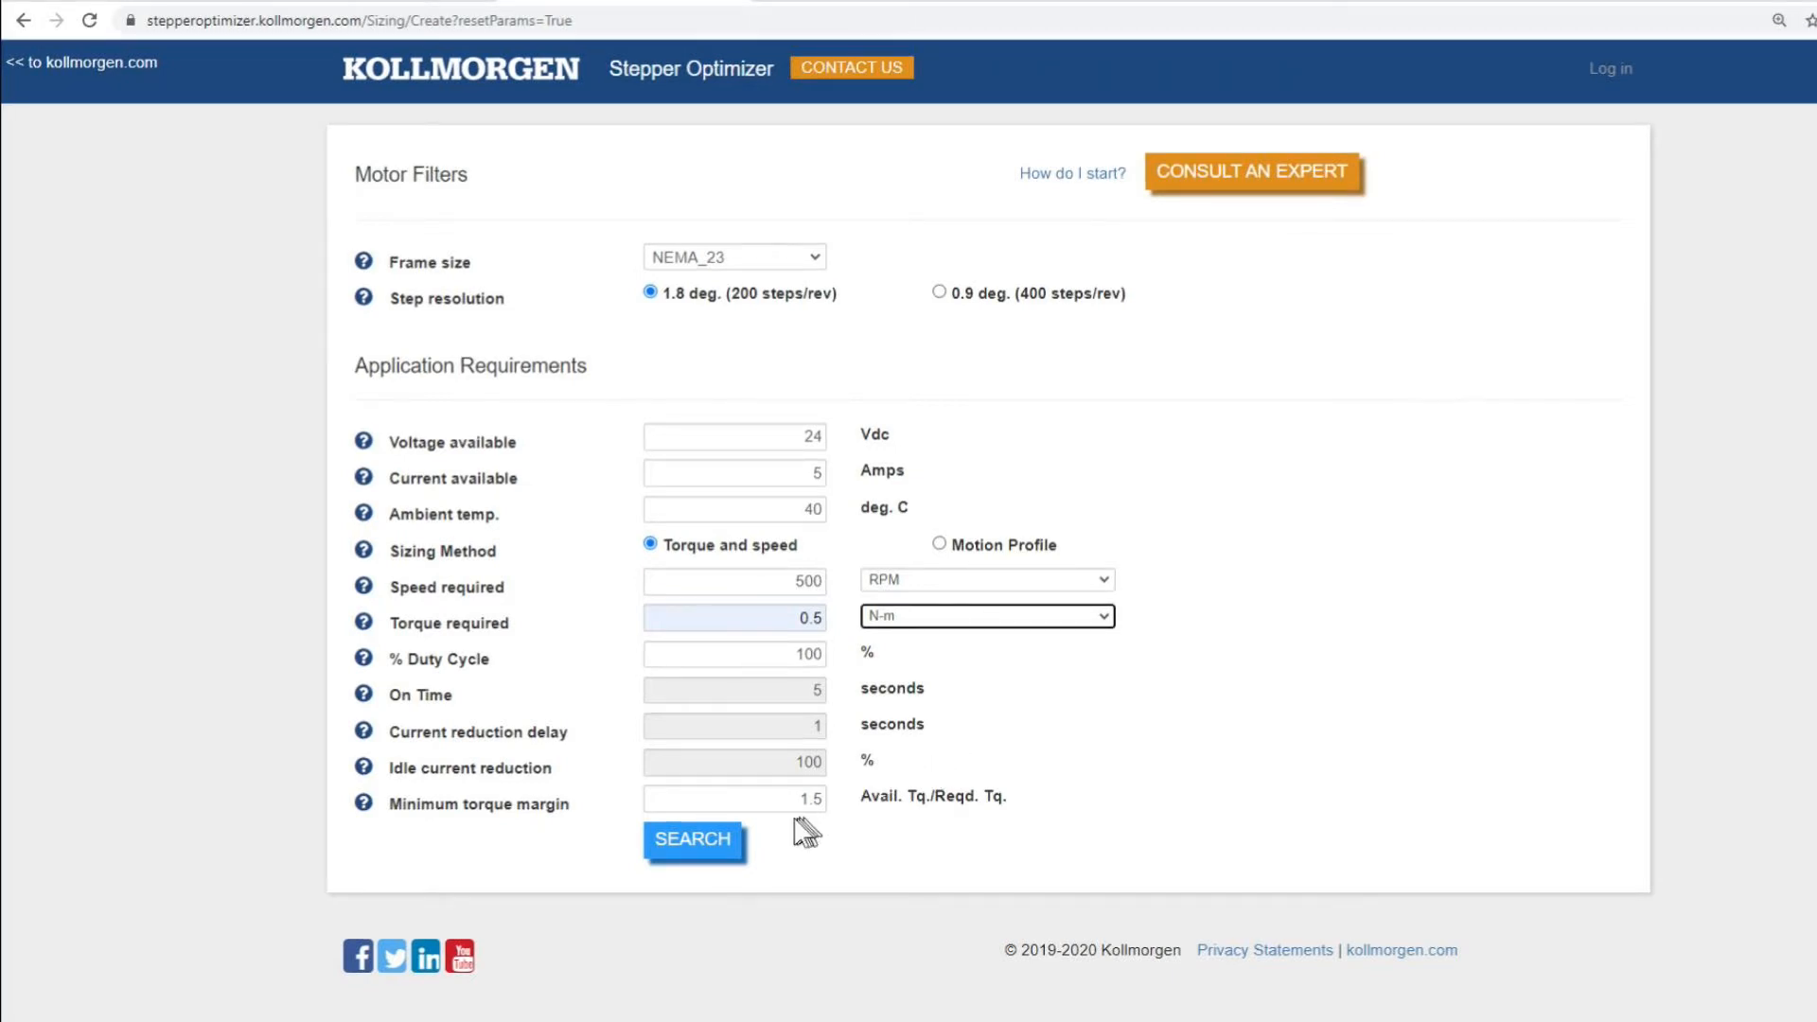
Run the search for NEMA 23 motors meeting the requirements
{"action": "left_click", "coordinate": [692, 839]}
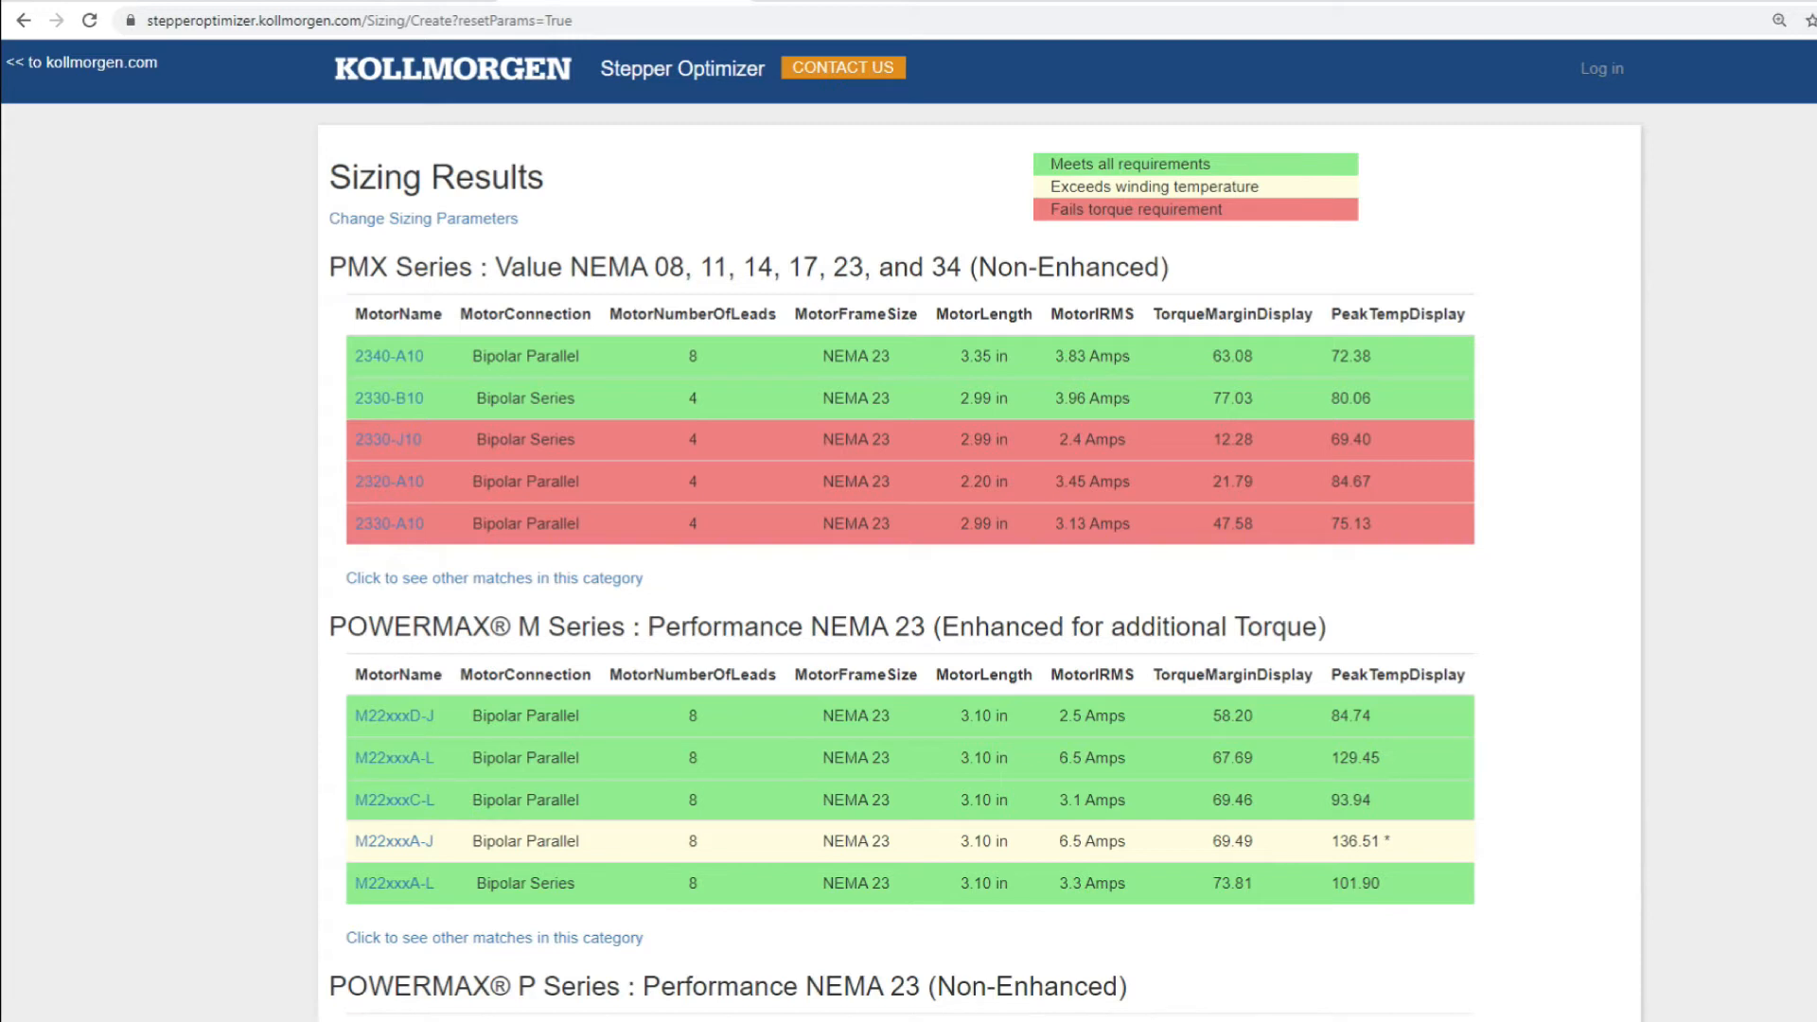
{"action": "mouse_move", "coordinate": [128, 620]}
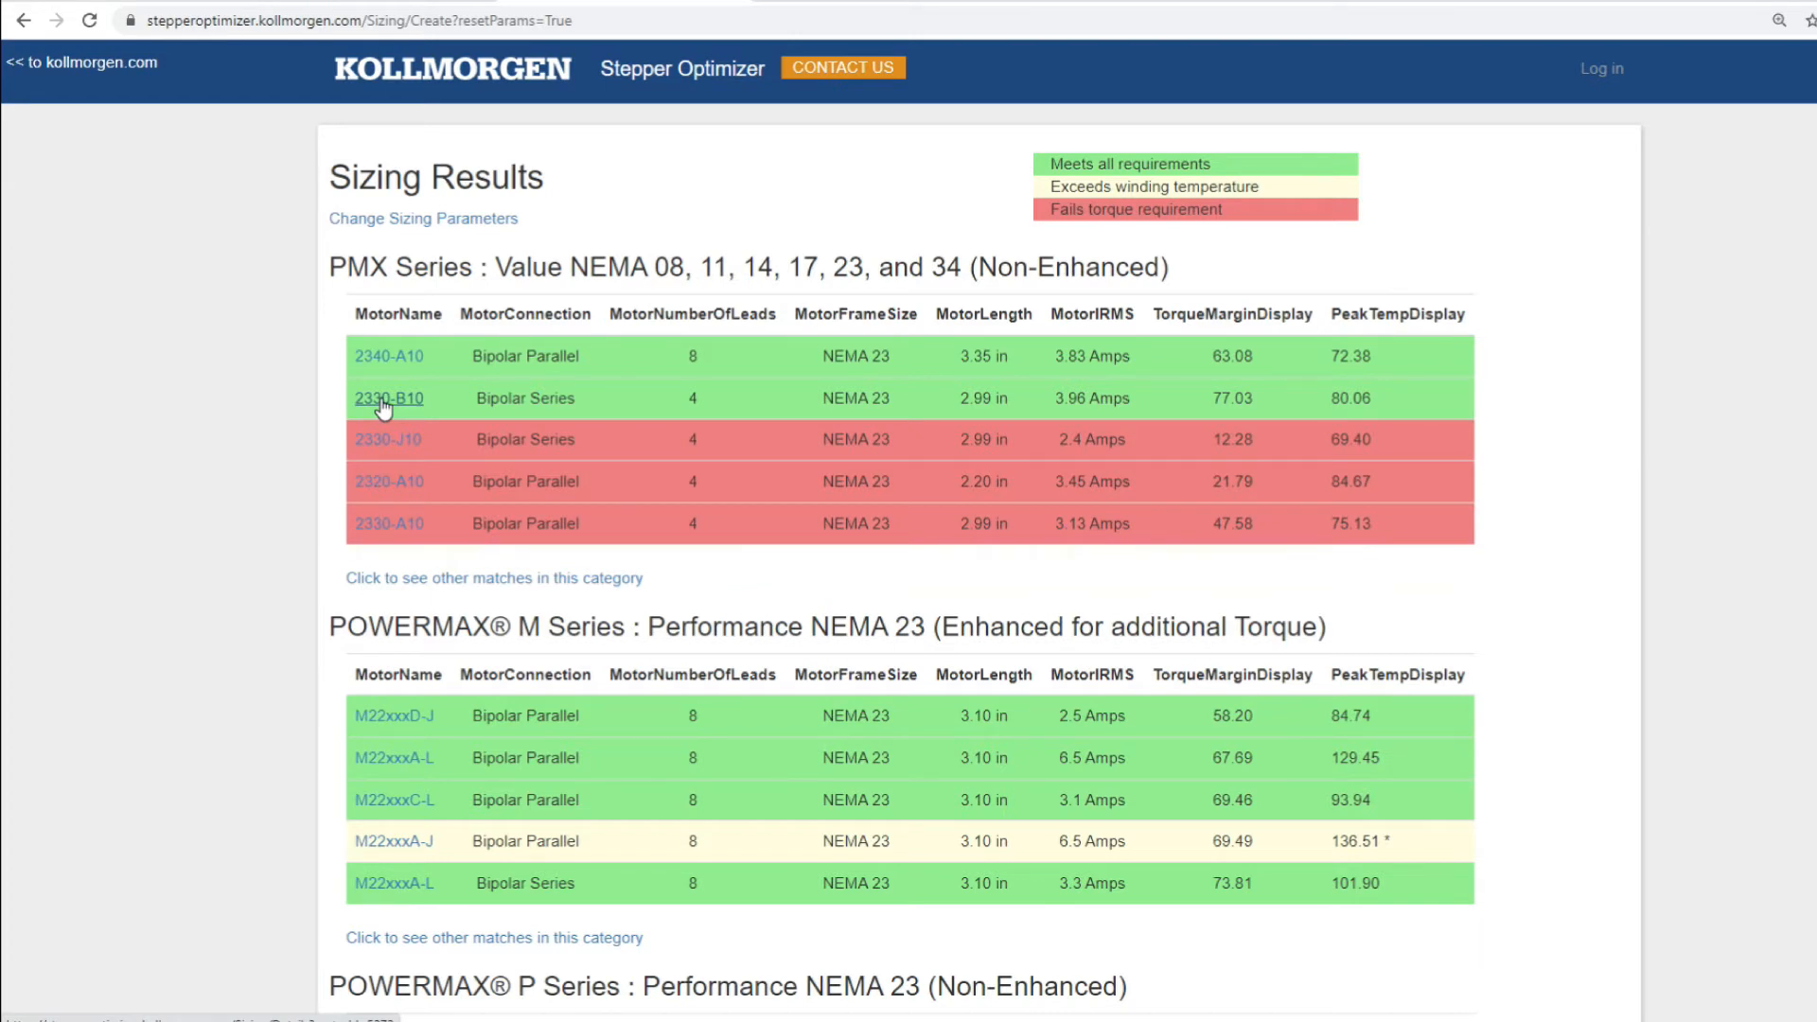
Open the 2330-B10 sizing details and view its motor specifications
{"action": "left_click", "coordinate": [389, 397]}
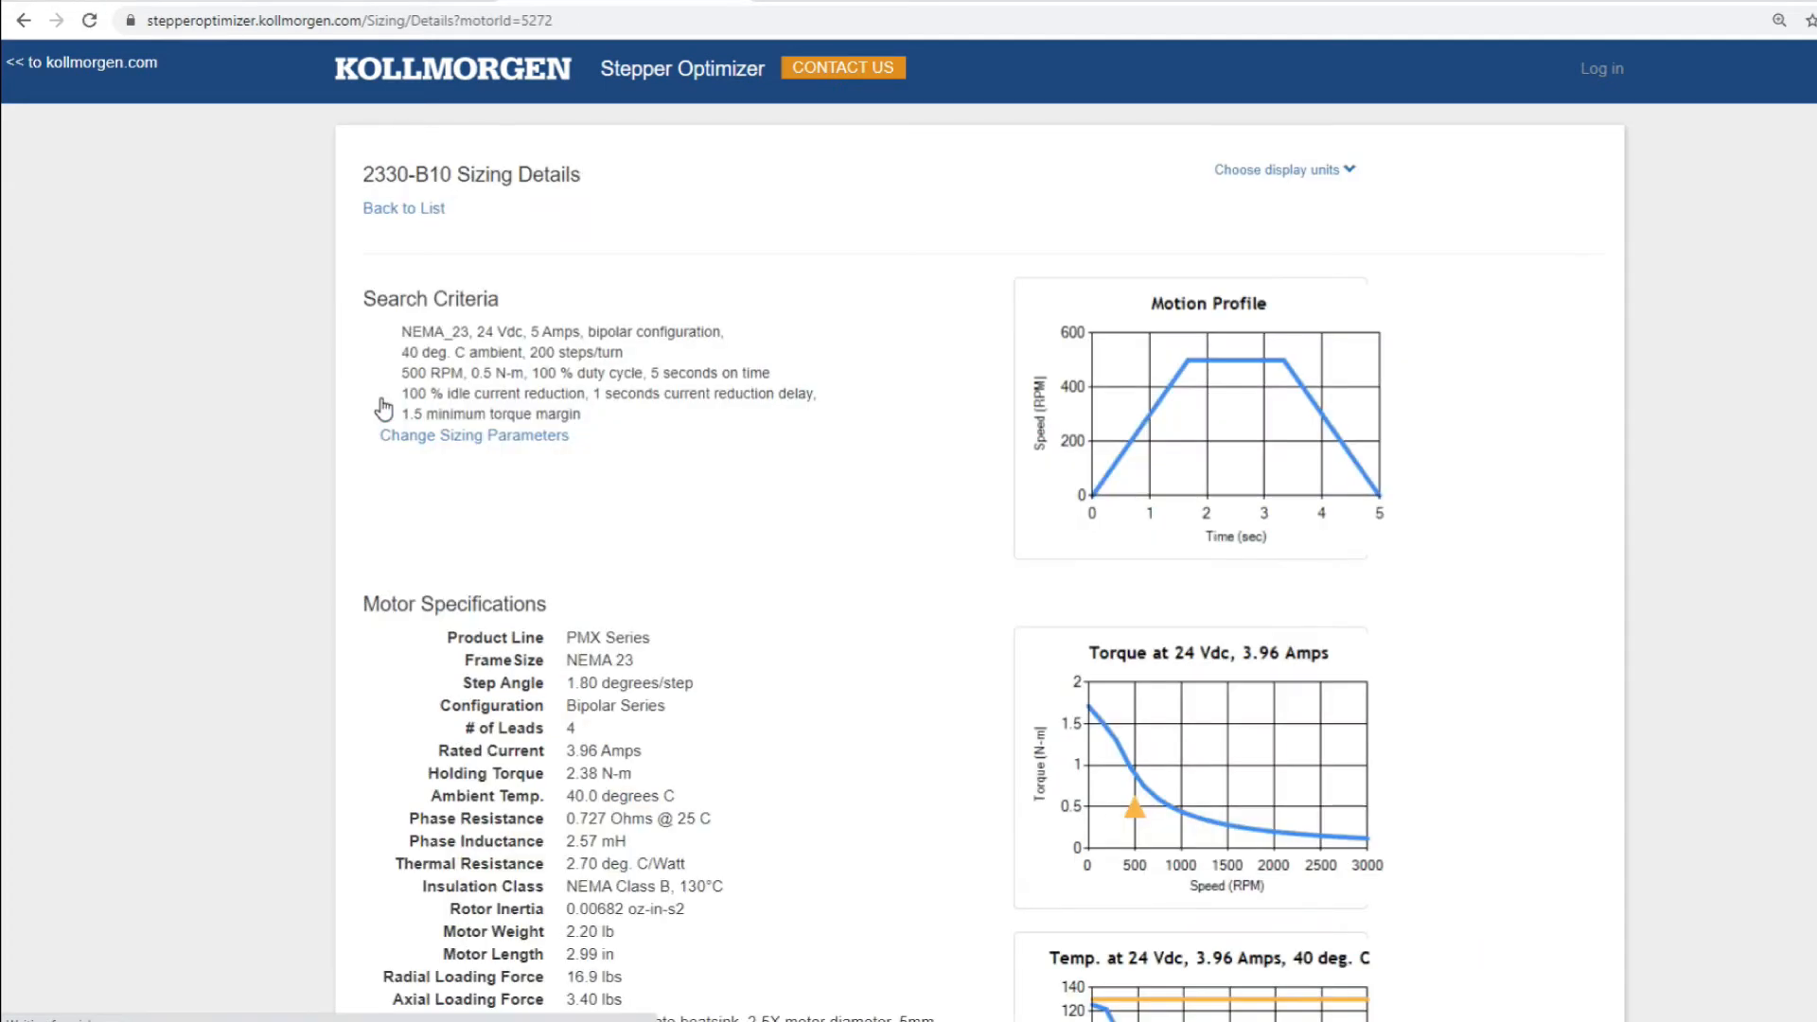
{"action": "mouse_move", "coordinate": [17, 481]}
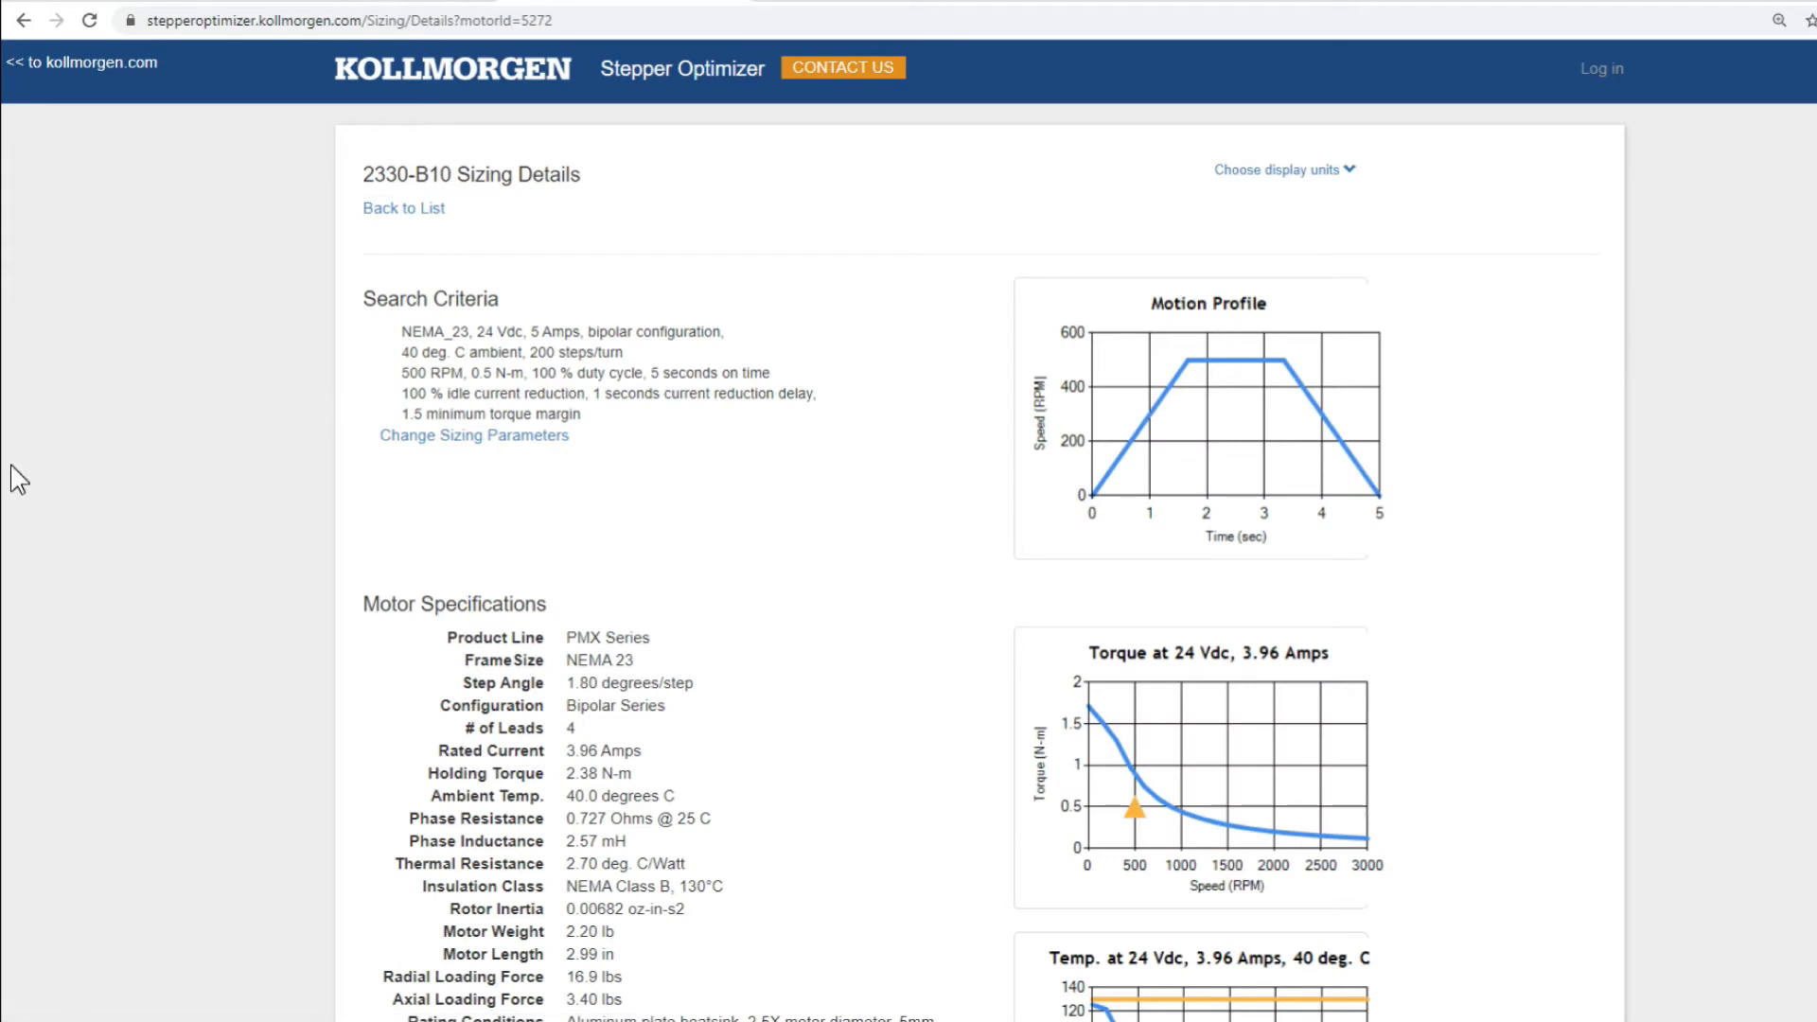
{"action": "mouse_move", "coordinate": [186, 500]}
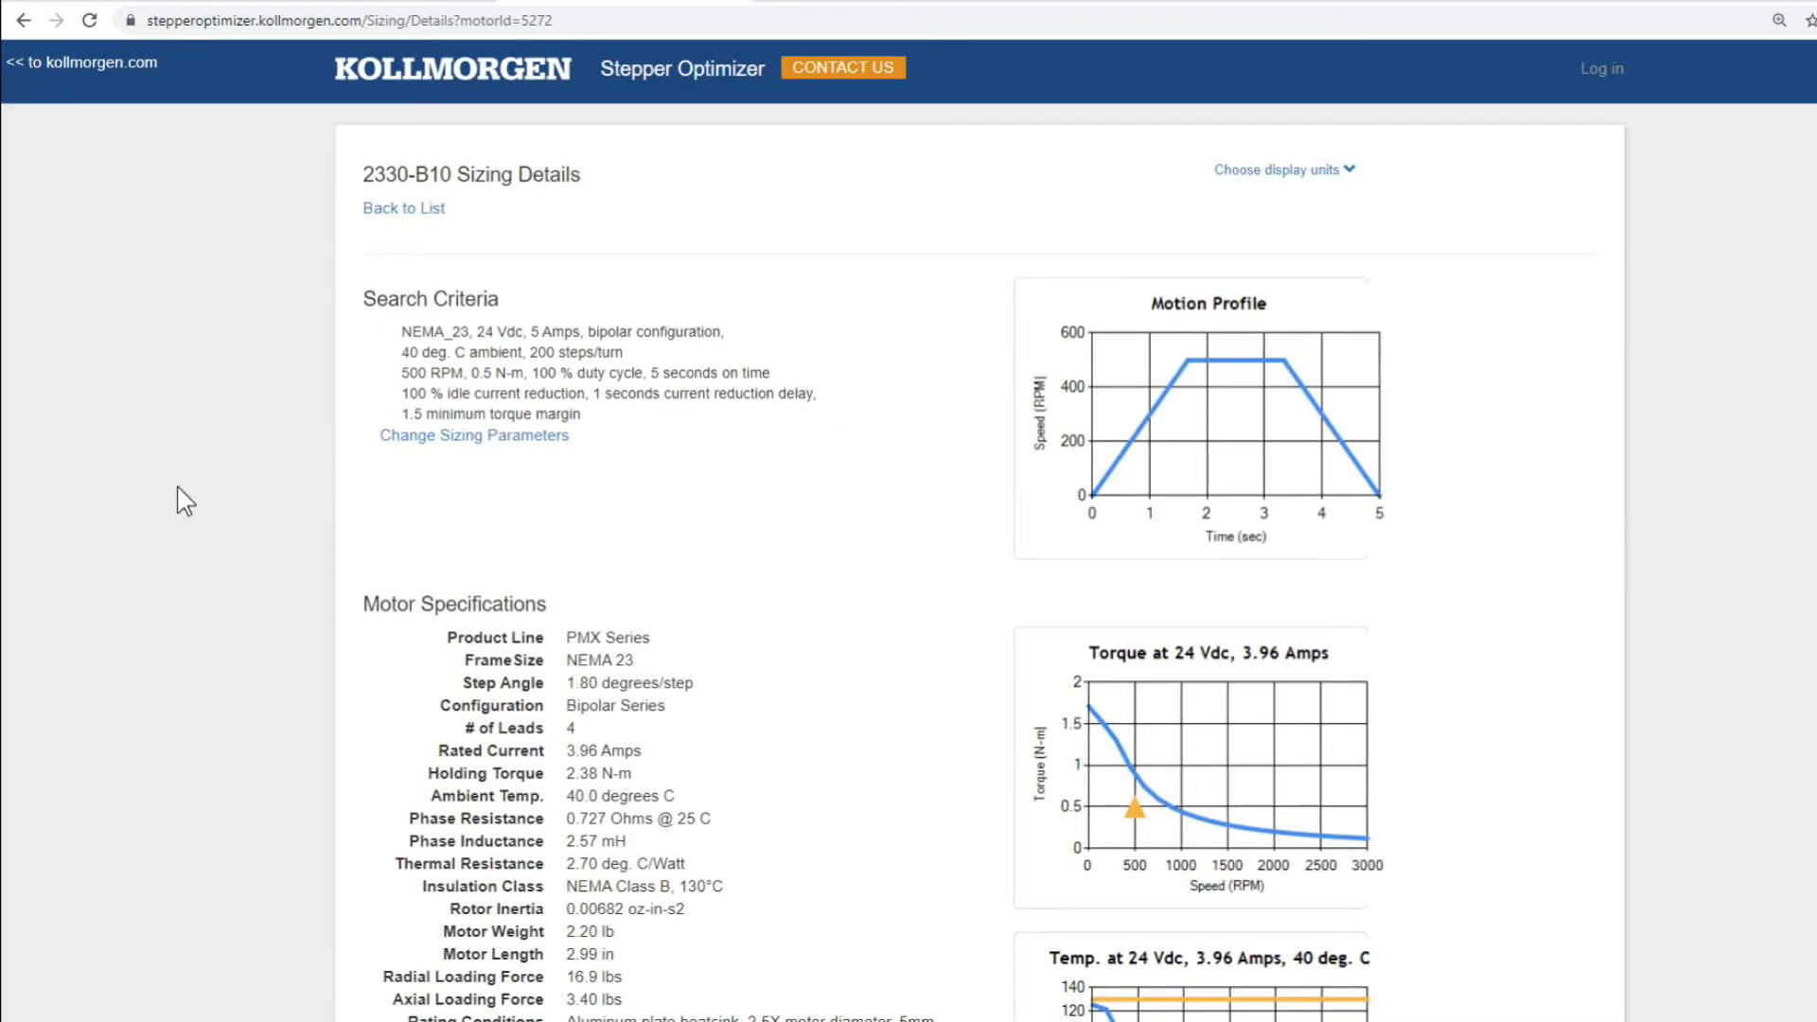
{"action": "scroll", "scroll_direction": "down", "scroll_amount": 3}
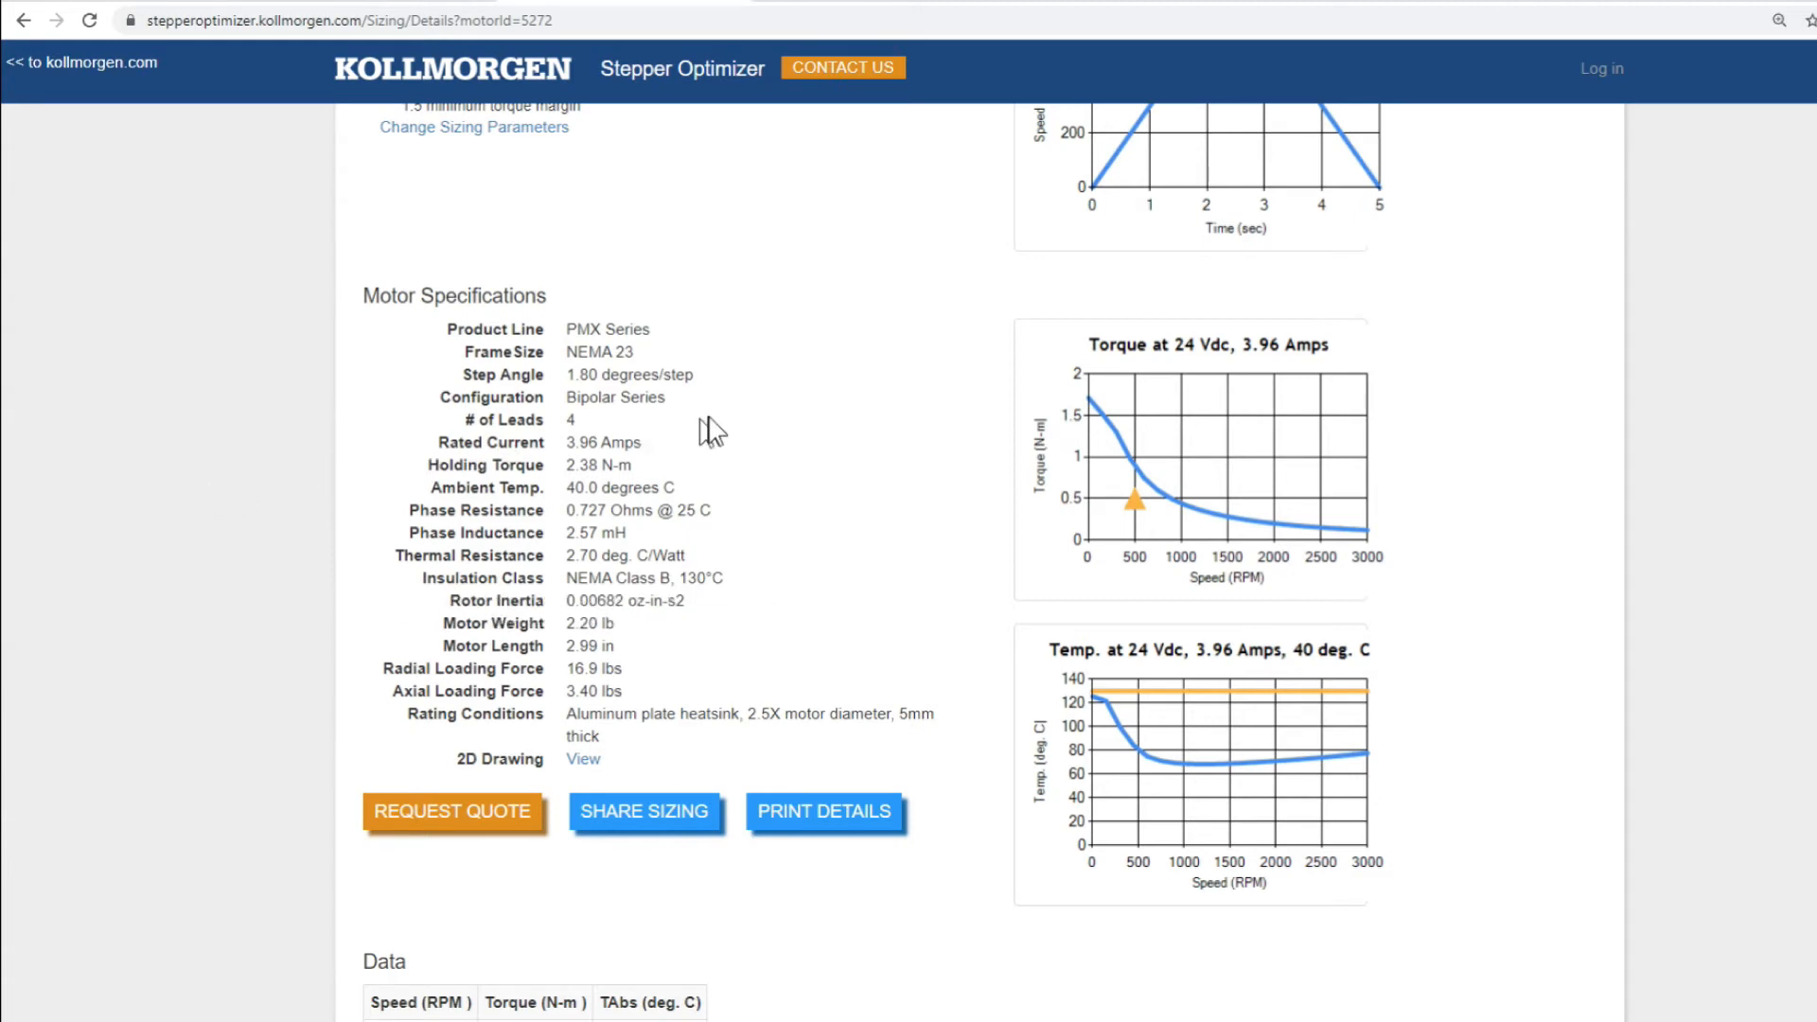
{"action": "mouse_move", "coordinate": [713, 430]}
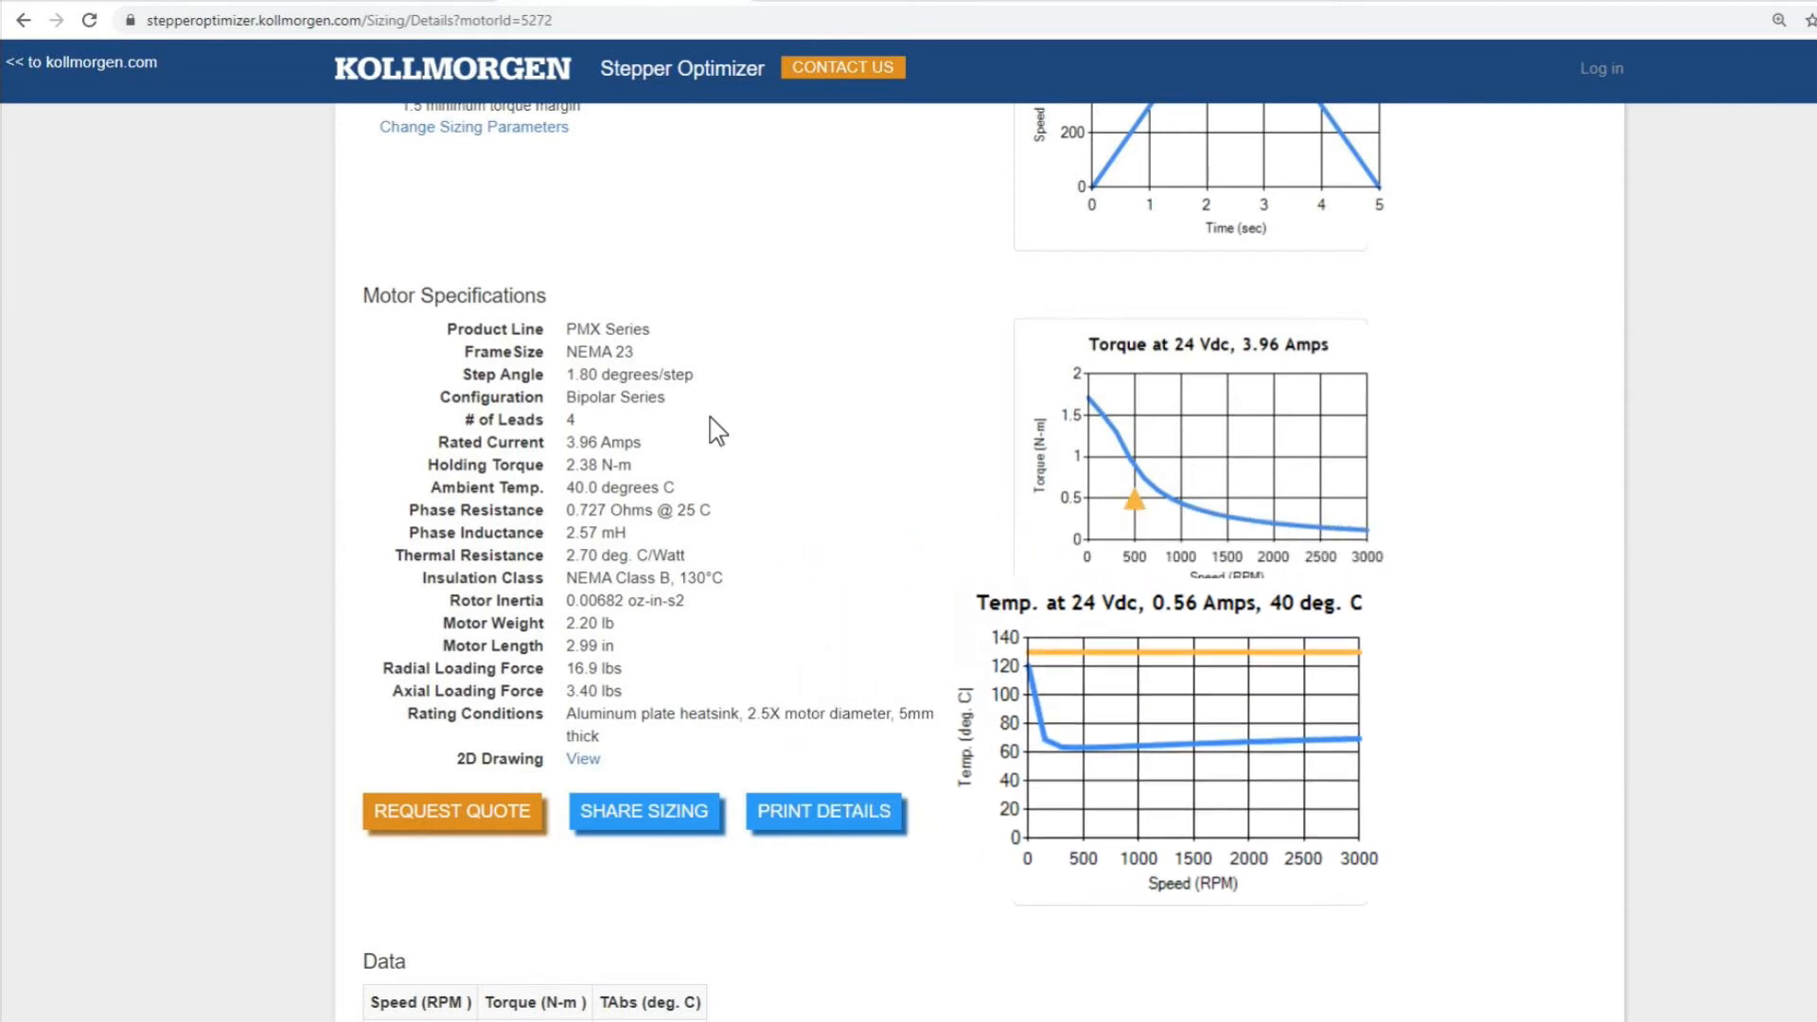
{"action": "scroll", "scroll_direction": "down", "scroll_amount": 3}
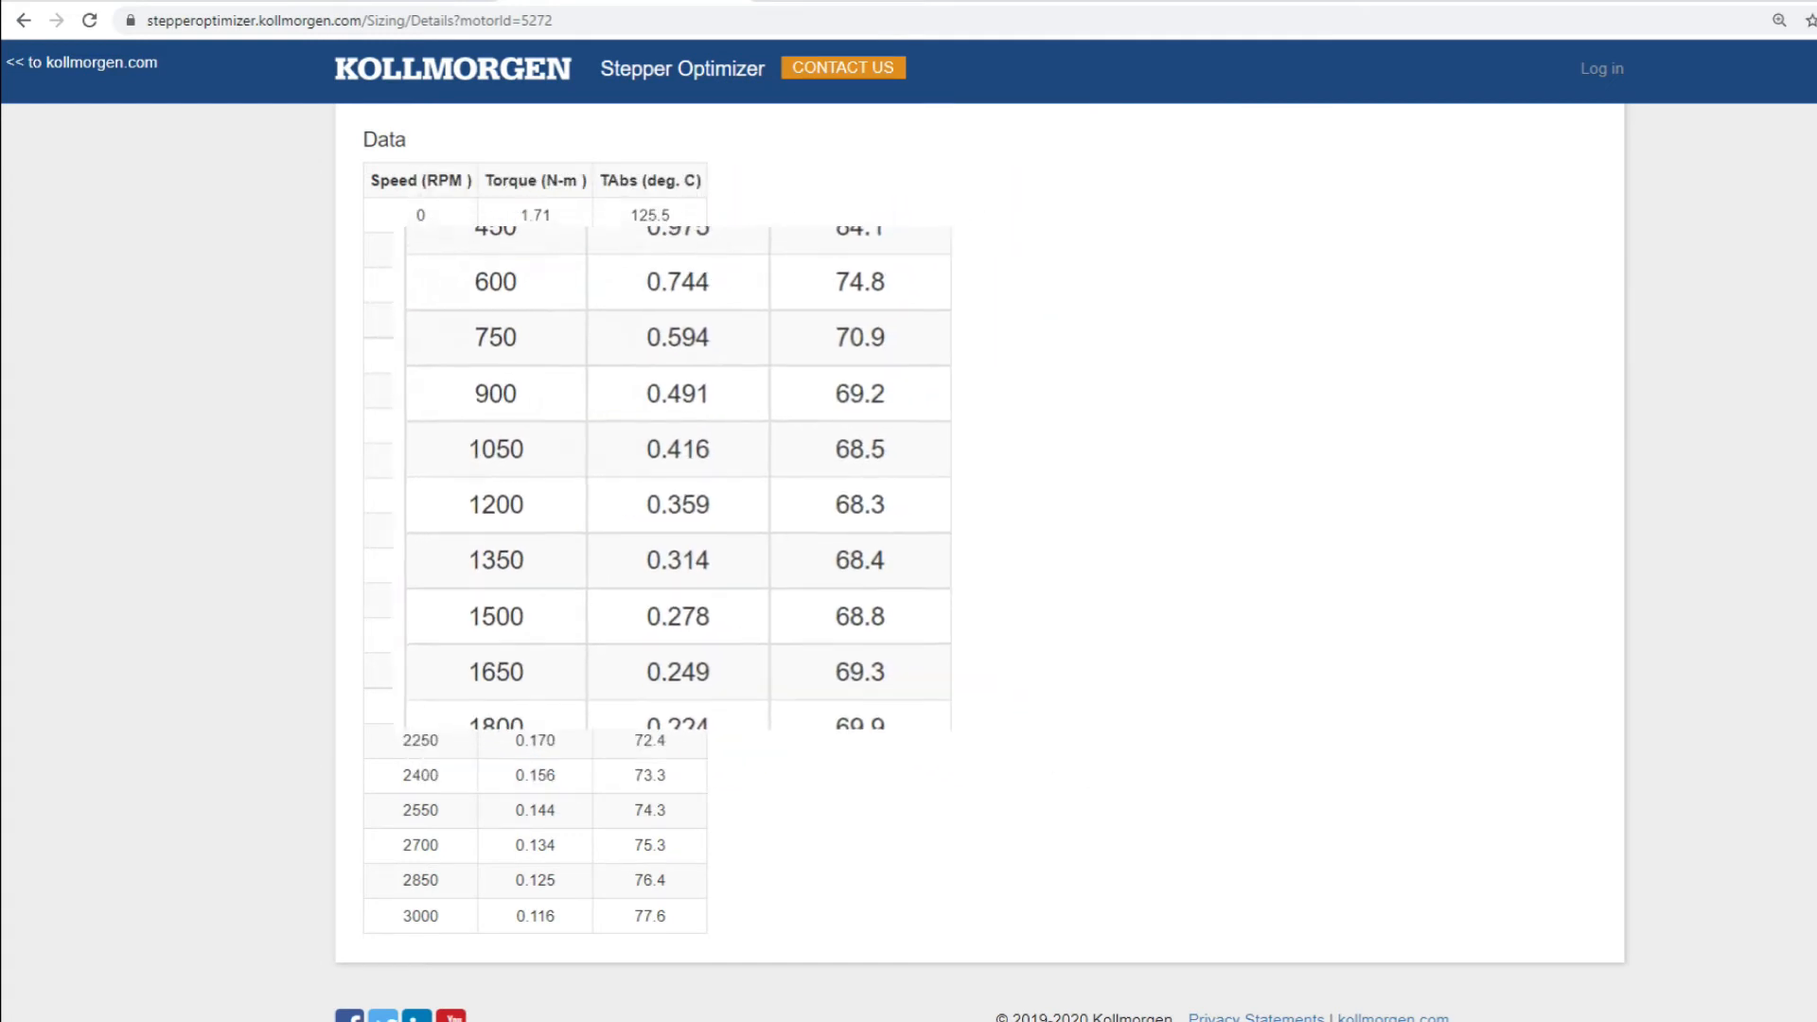
{"action": "scroll", "scroll_direction": "up", "scroll_amount": 3}
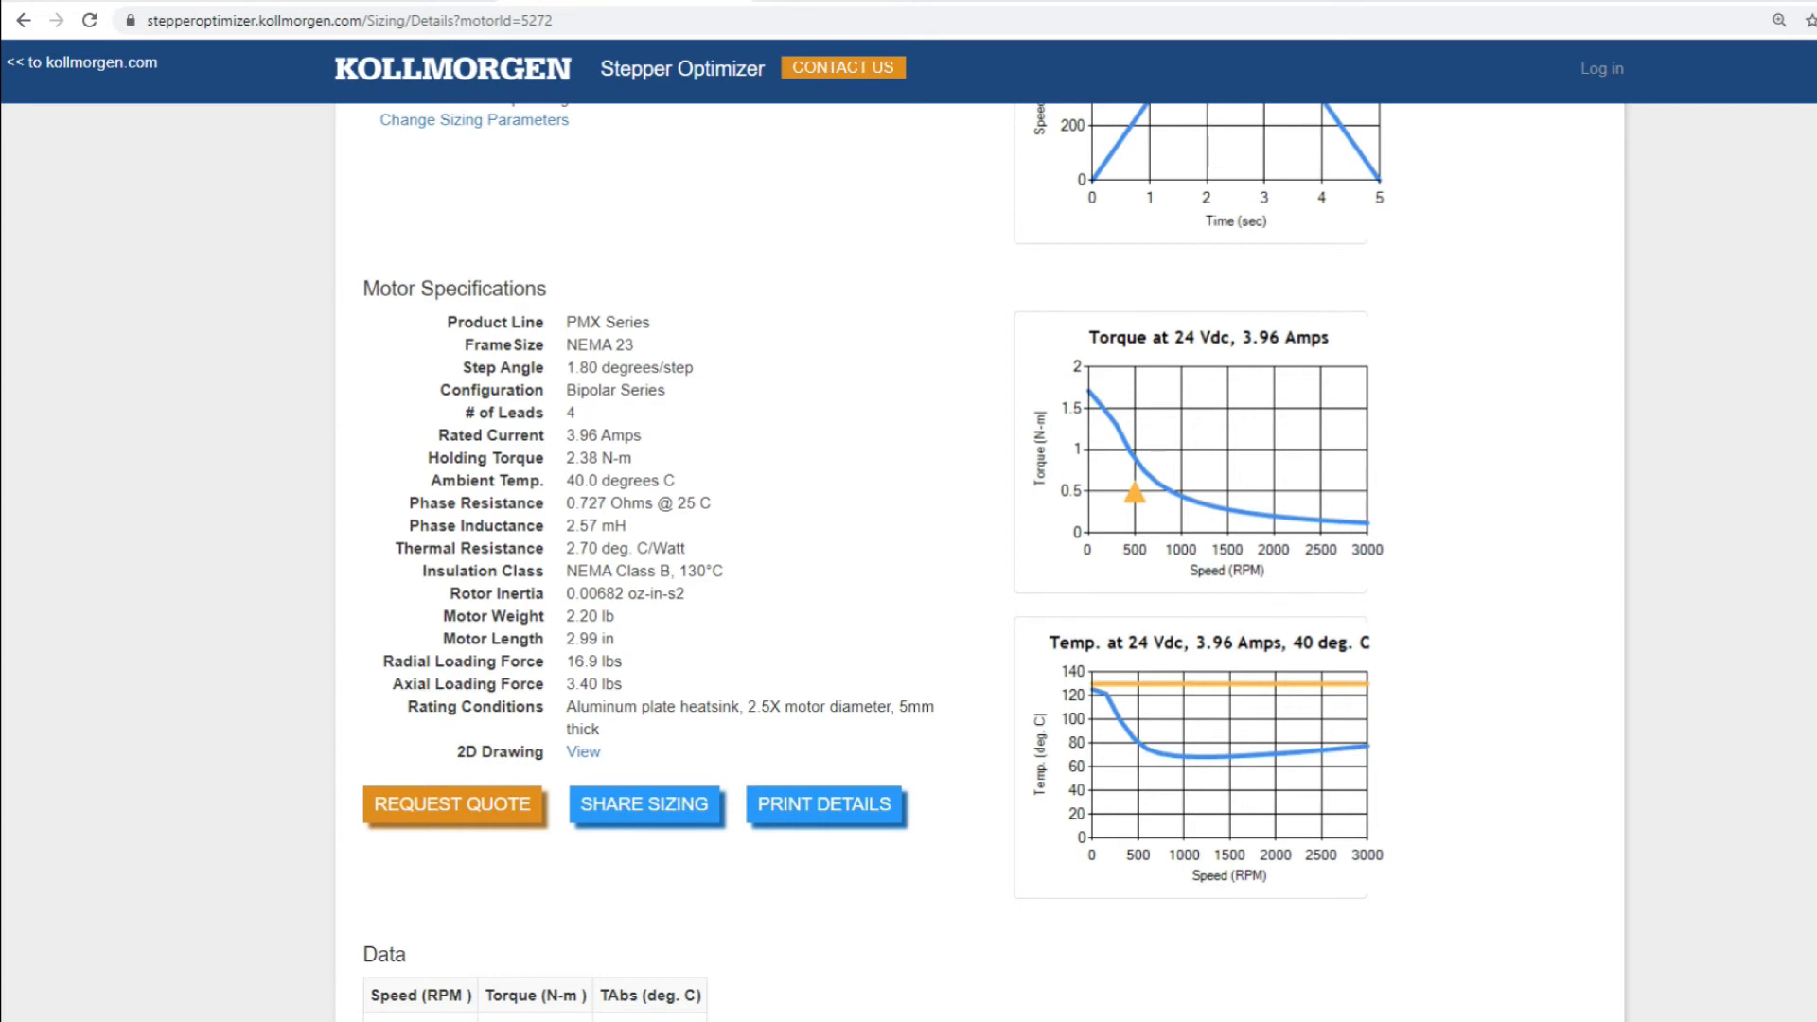
{"action": "scroll", "scroll_direction": "up", "scroll_amount": 3}
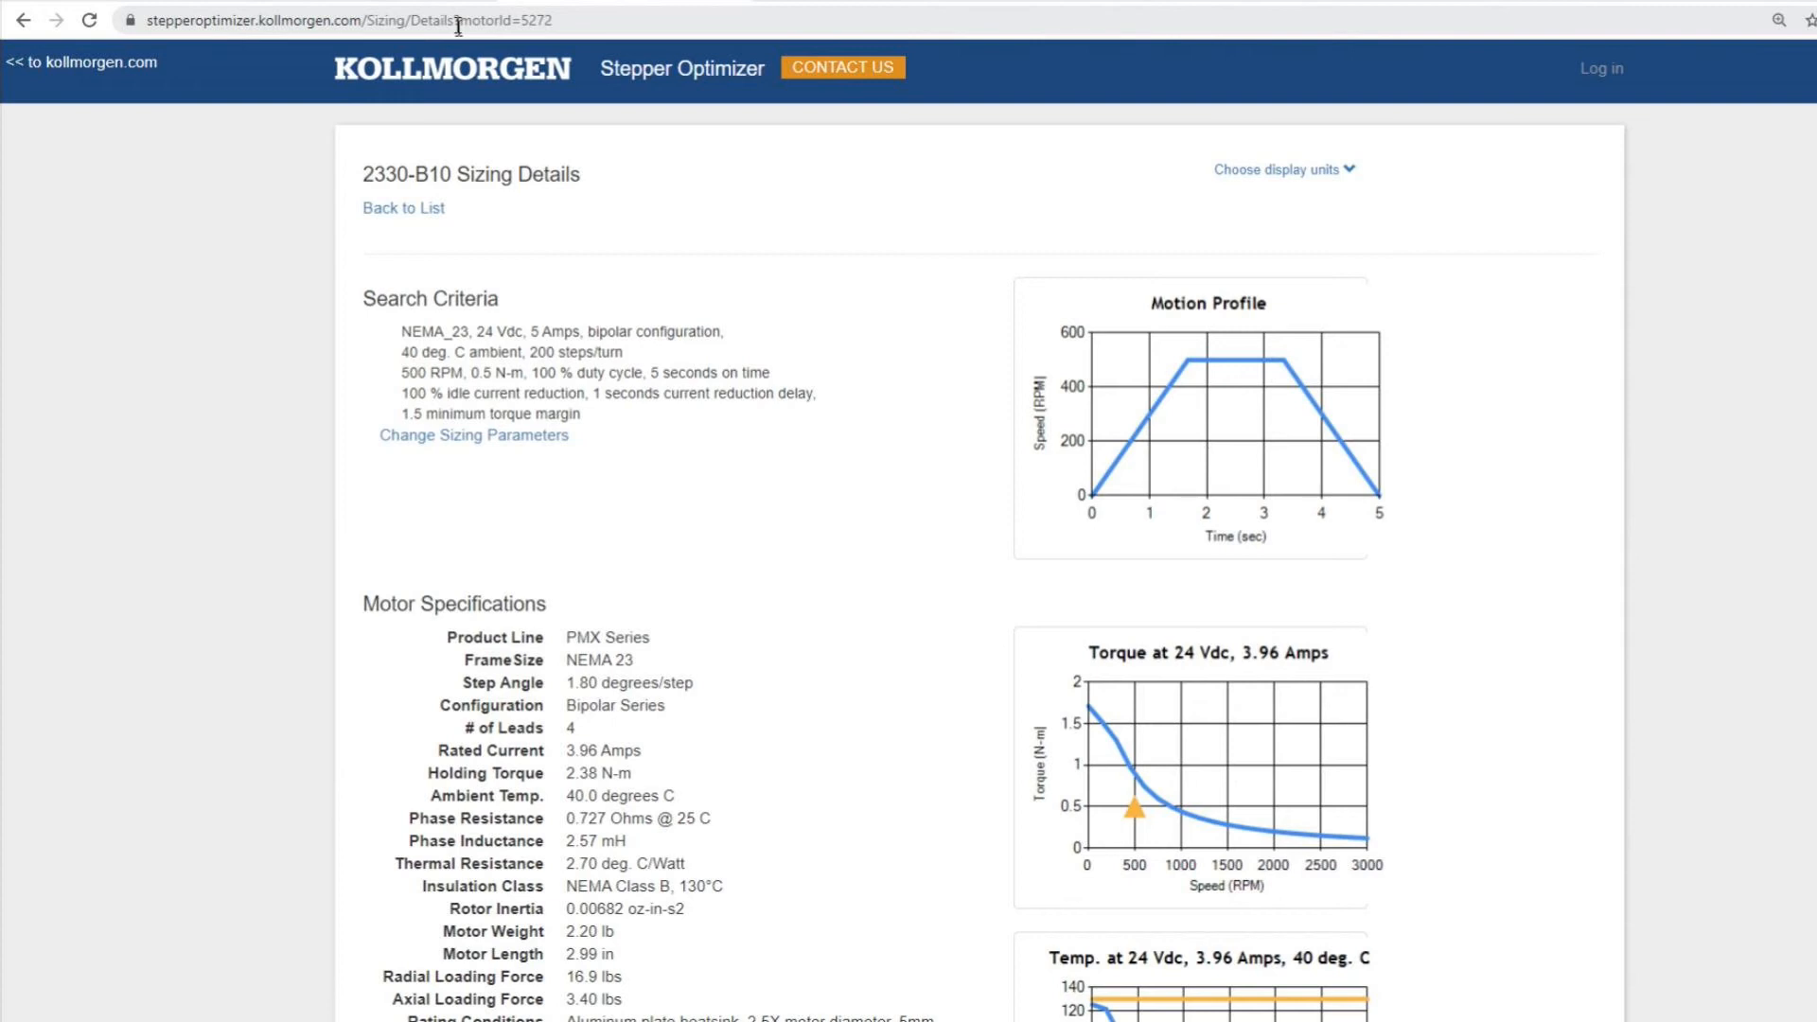
Go back to the Stepper Optimizer home page
{"action": "left_click", "coordinate": [1279, 169]}
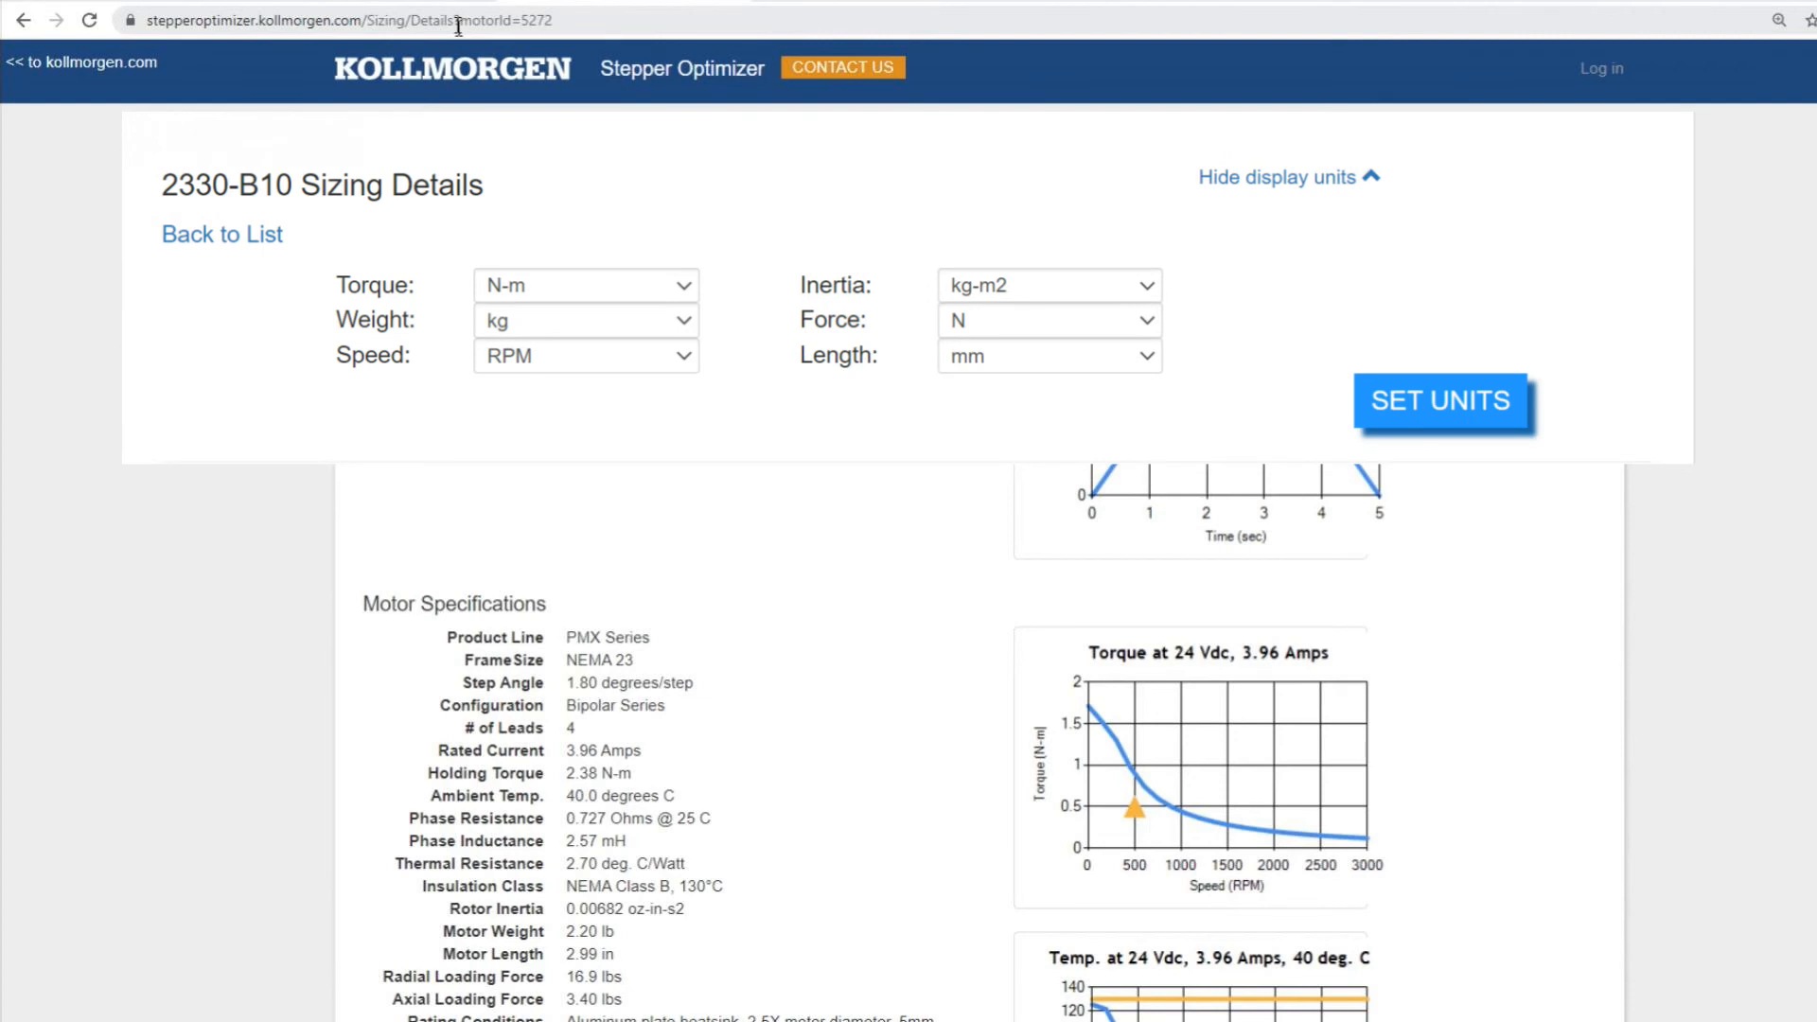
{"action": "left_click", "coordinate": [1285, 177]}
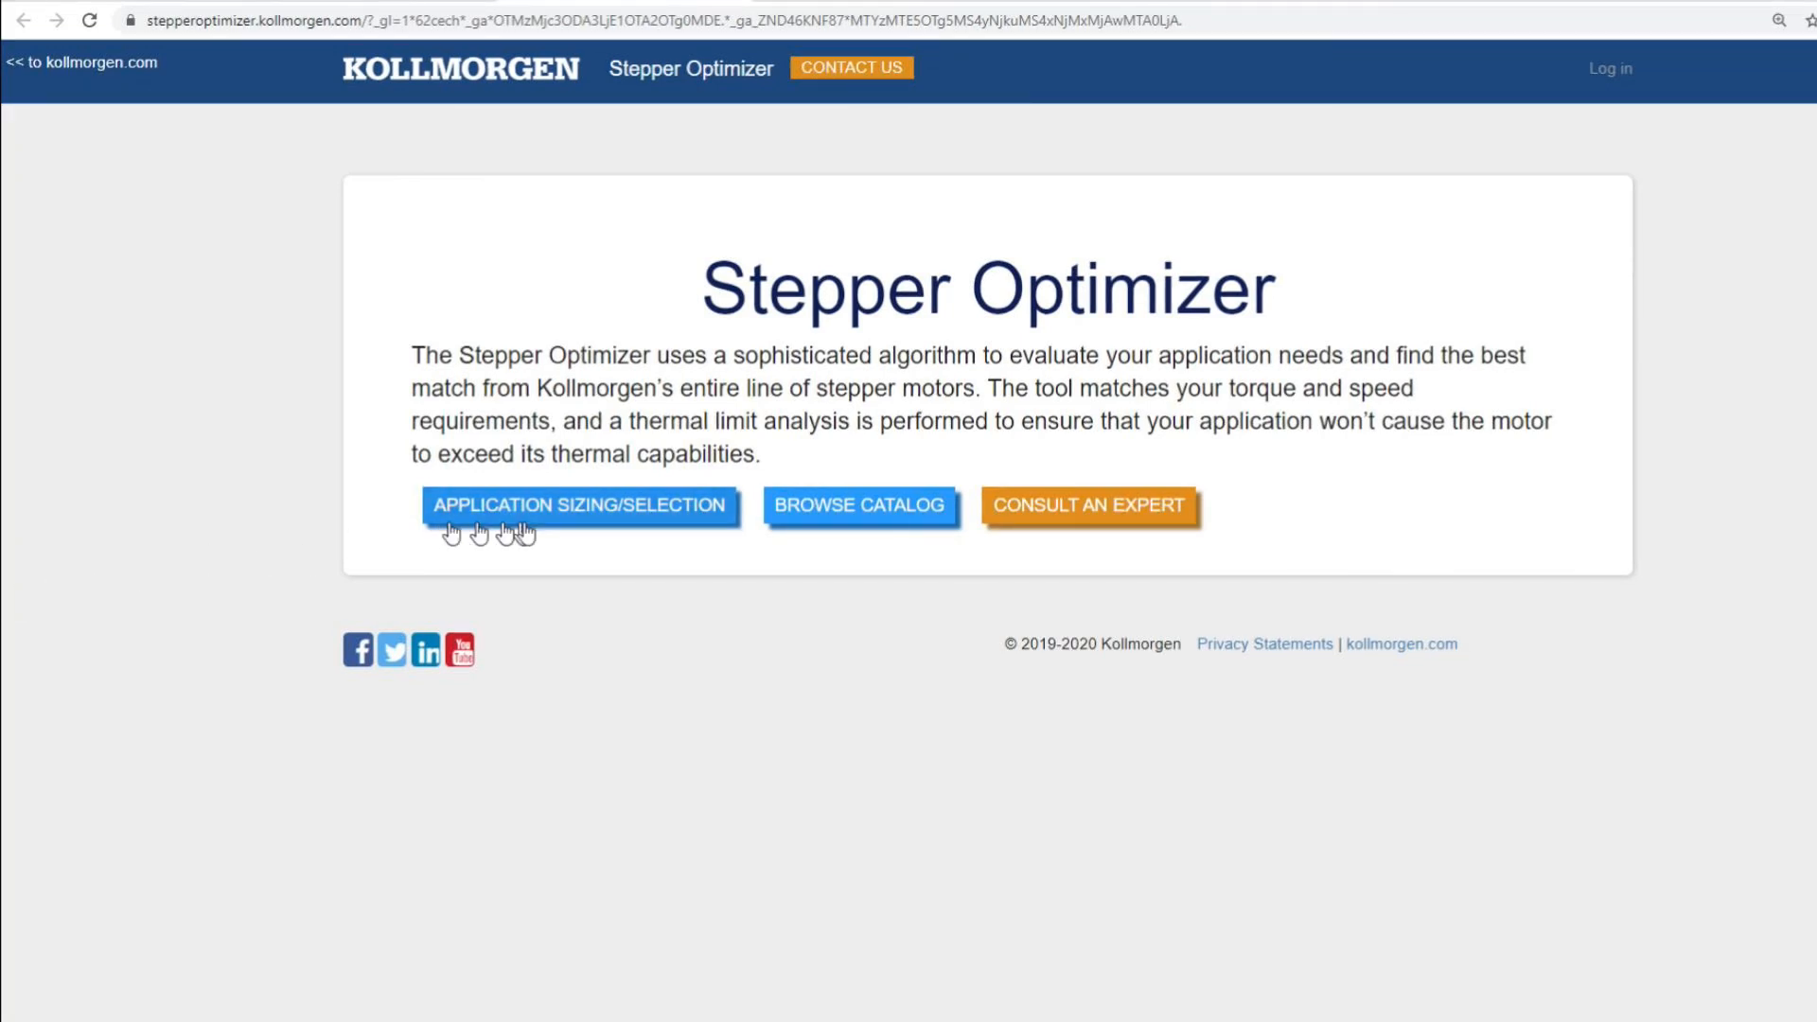
Browse the catalog filtered to PMX Series motors
{"action": "left_click", "coordinate": [859, 505]}
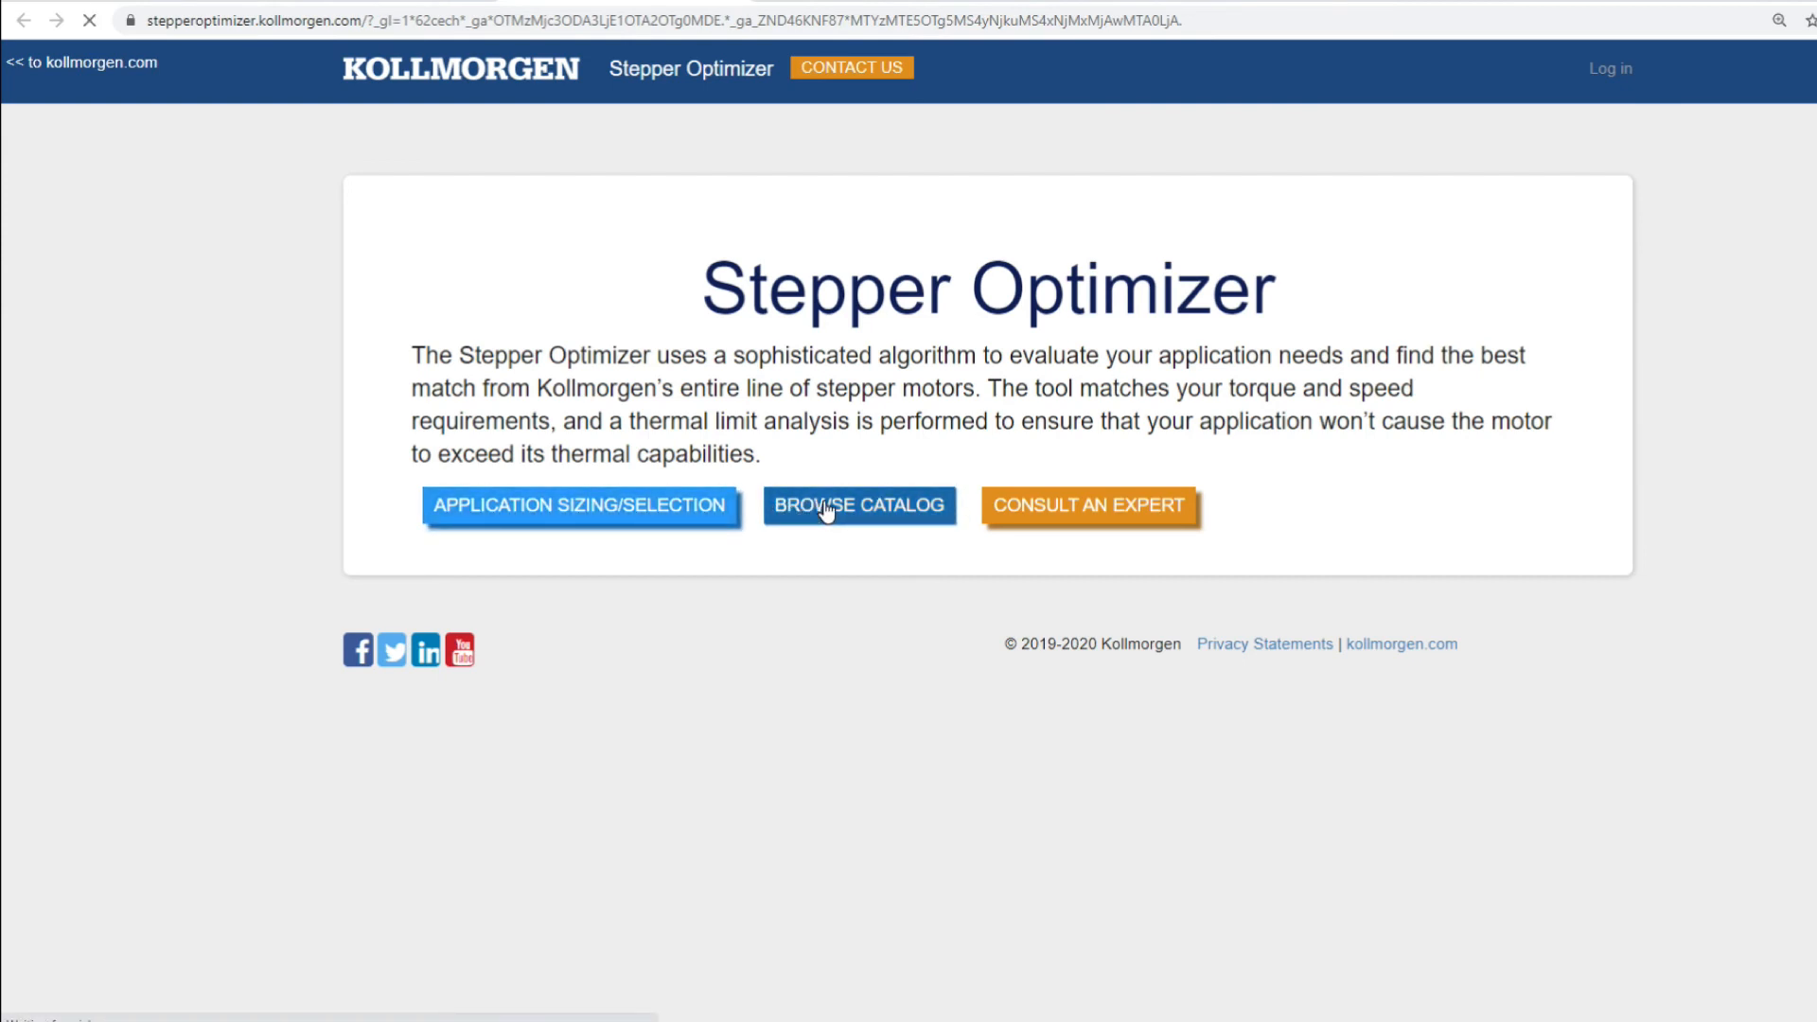
{"action": "left_click", "coordinate": [858, 504]}
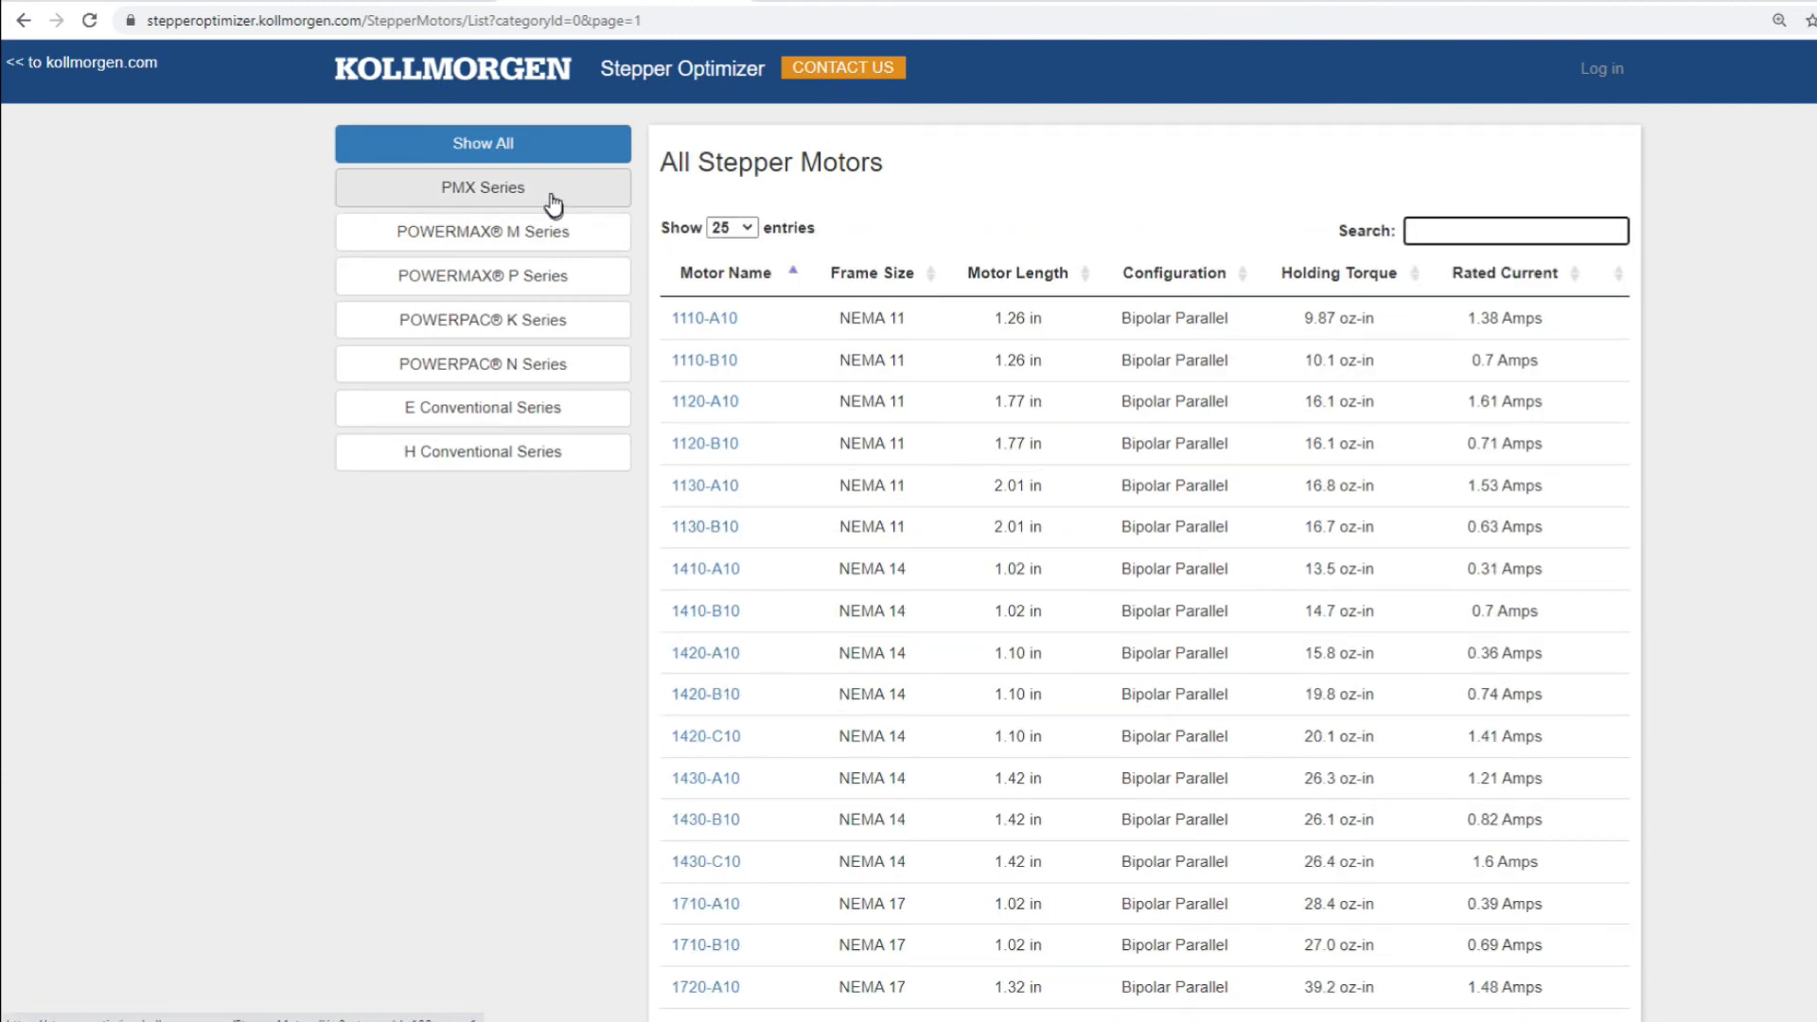
{"action": "left_click", "coordinate": [482, 186]}
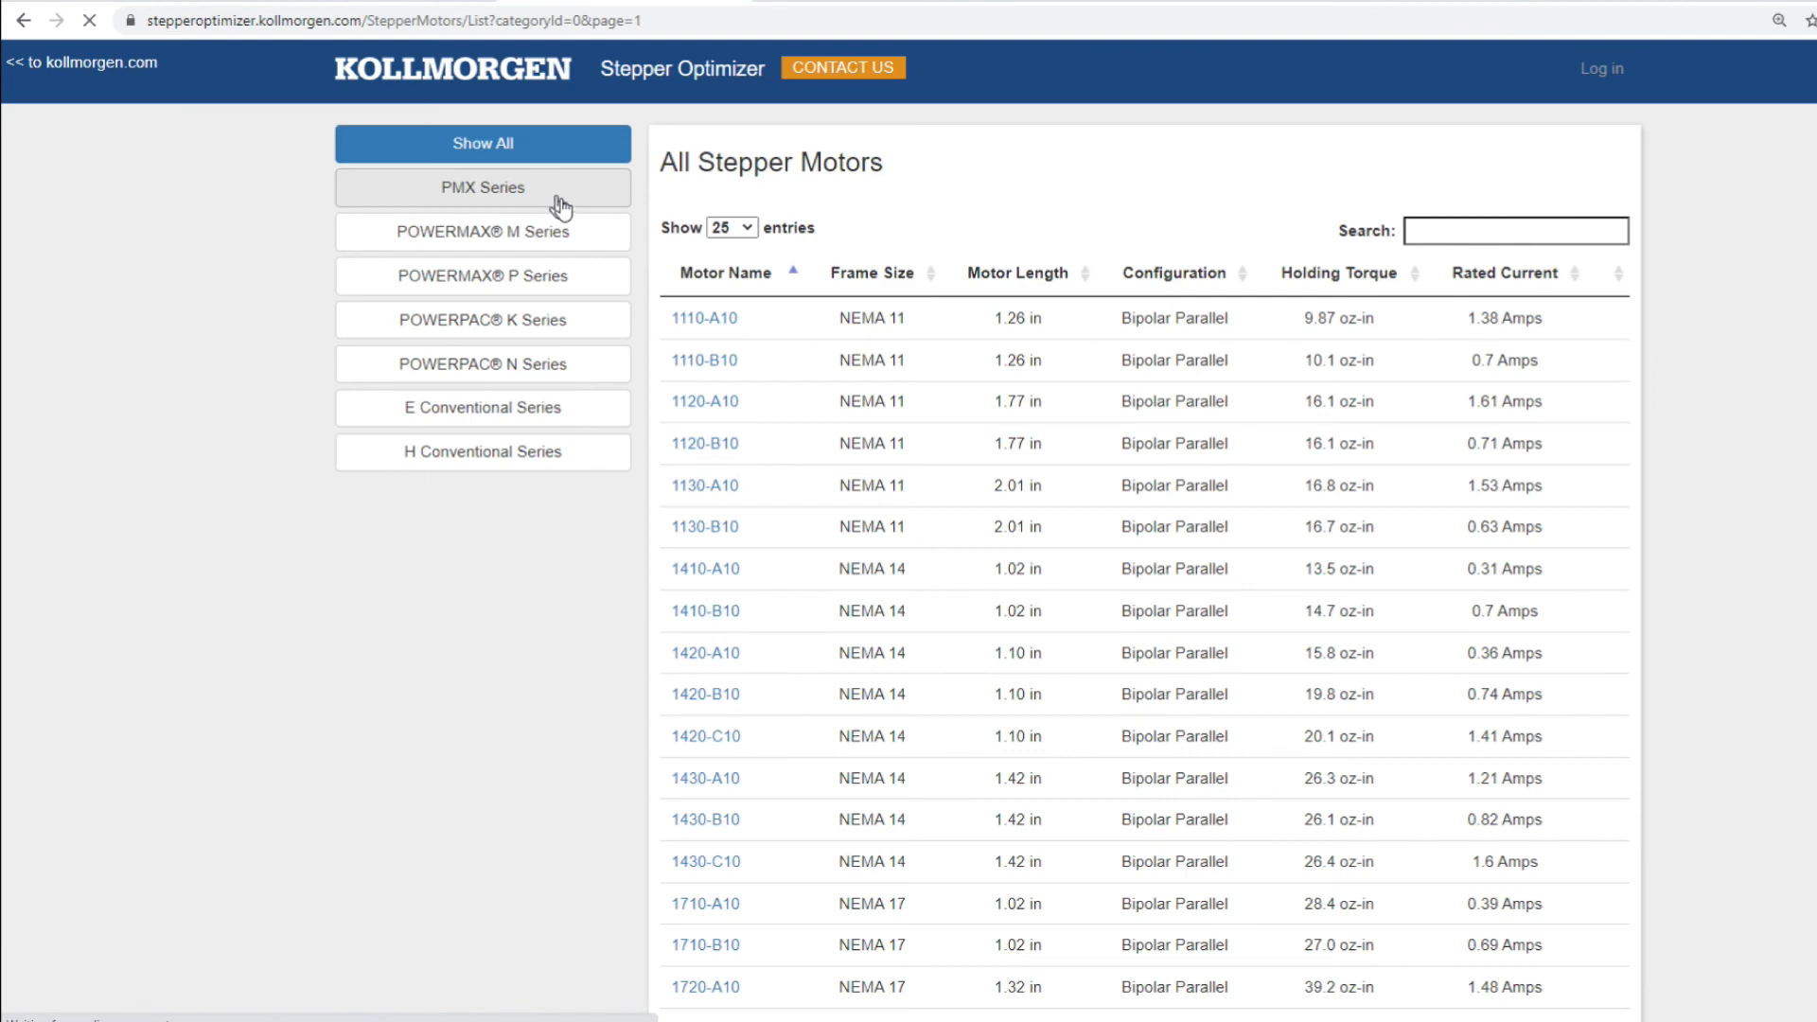
{"action": "left_click", "coordinate": [481, 188]}
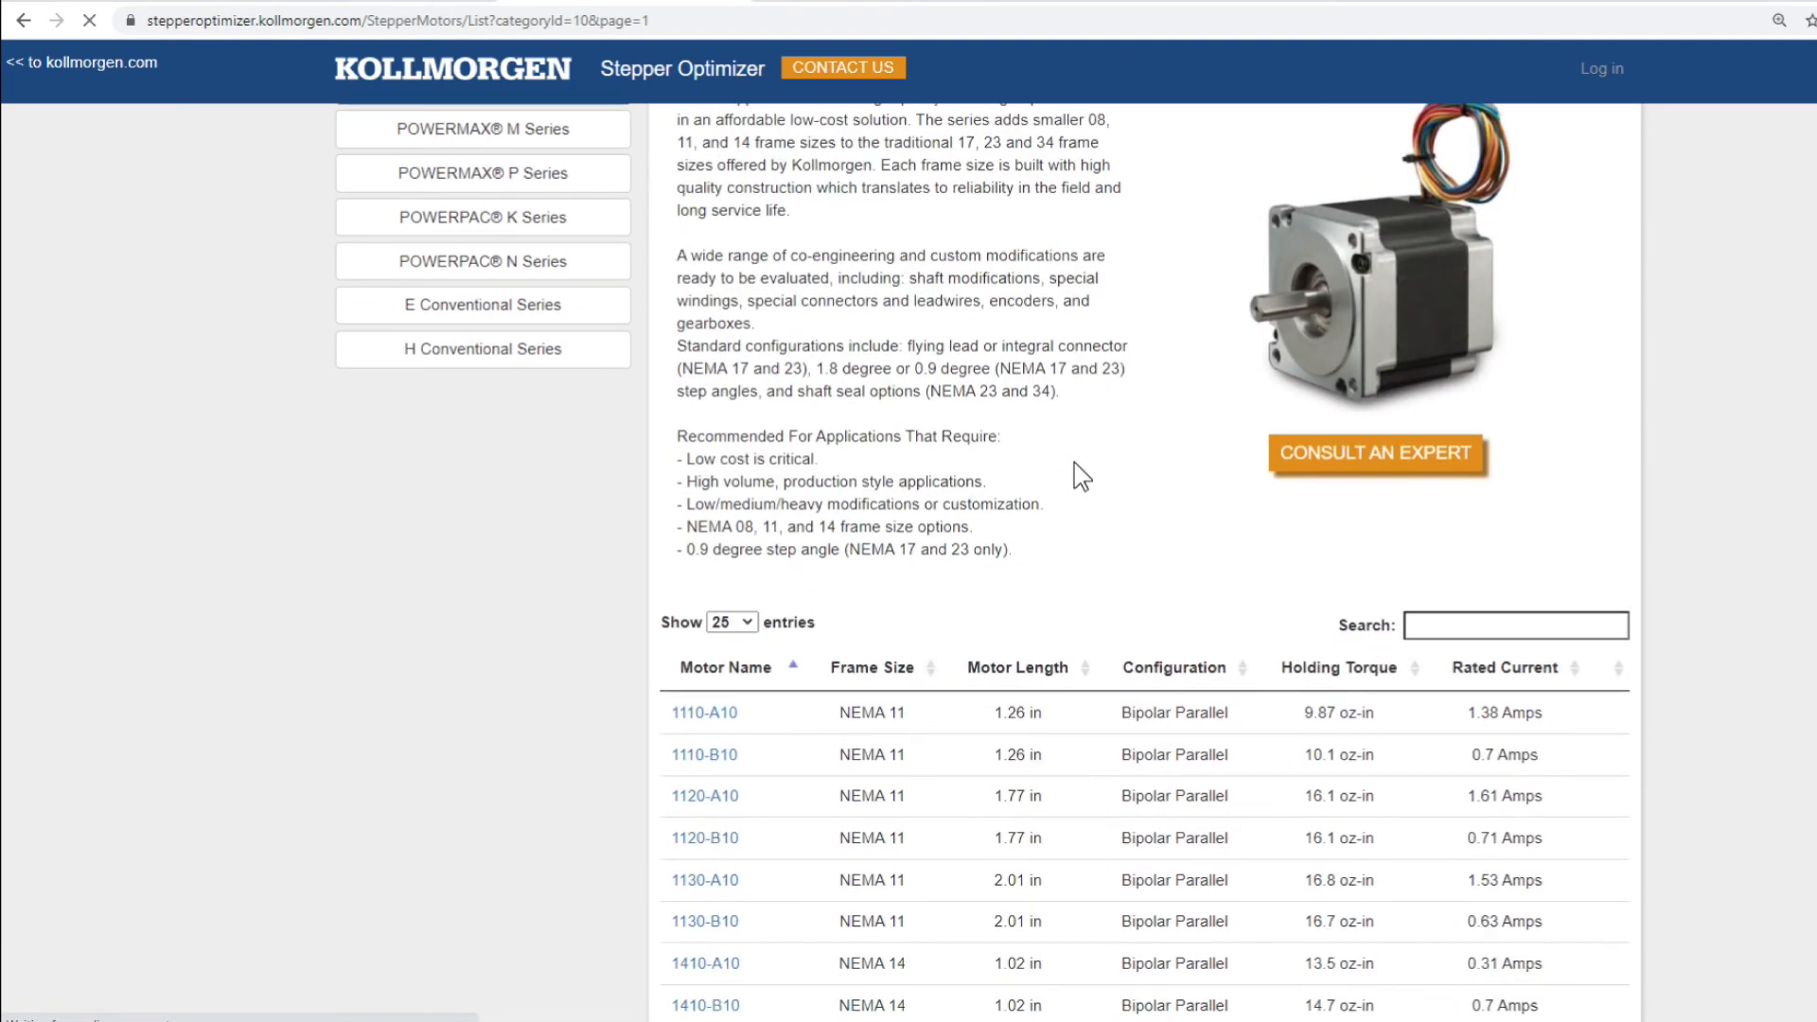
Open the catalog details for motor 1110-A10
{"action": "scroll", "scroll_direction": "down", "scroll_amount": 3}
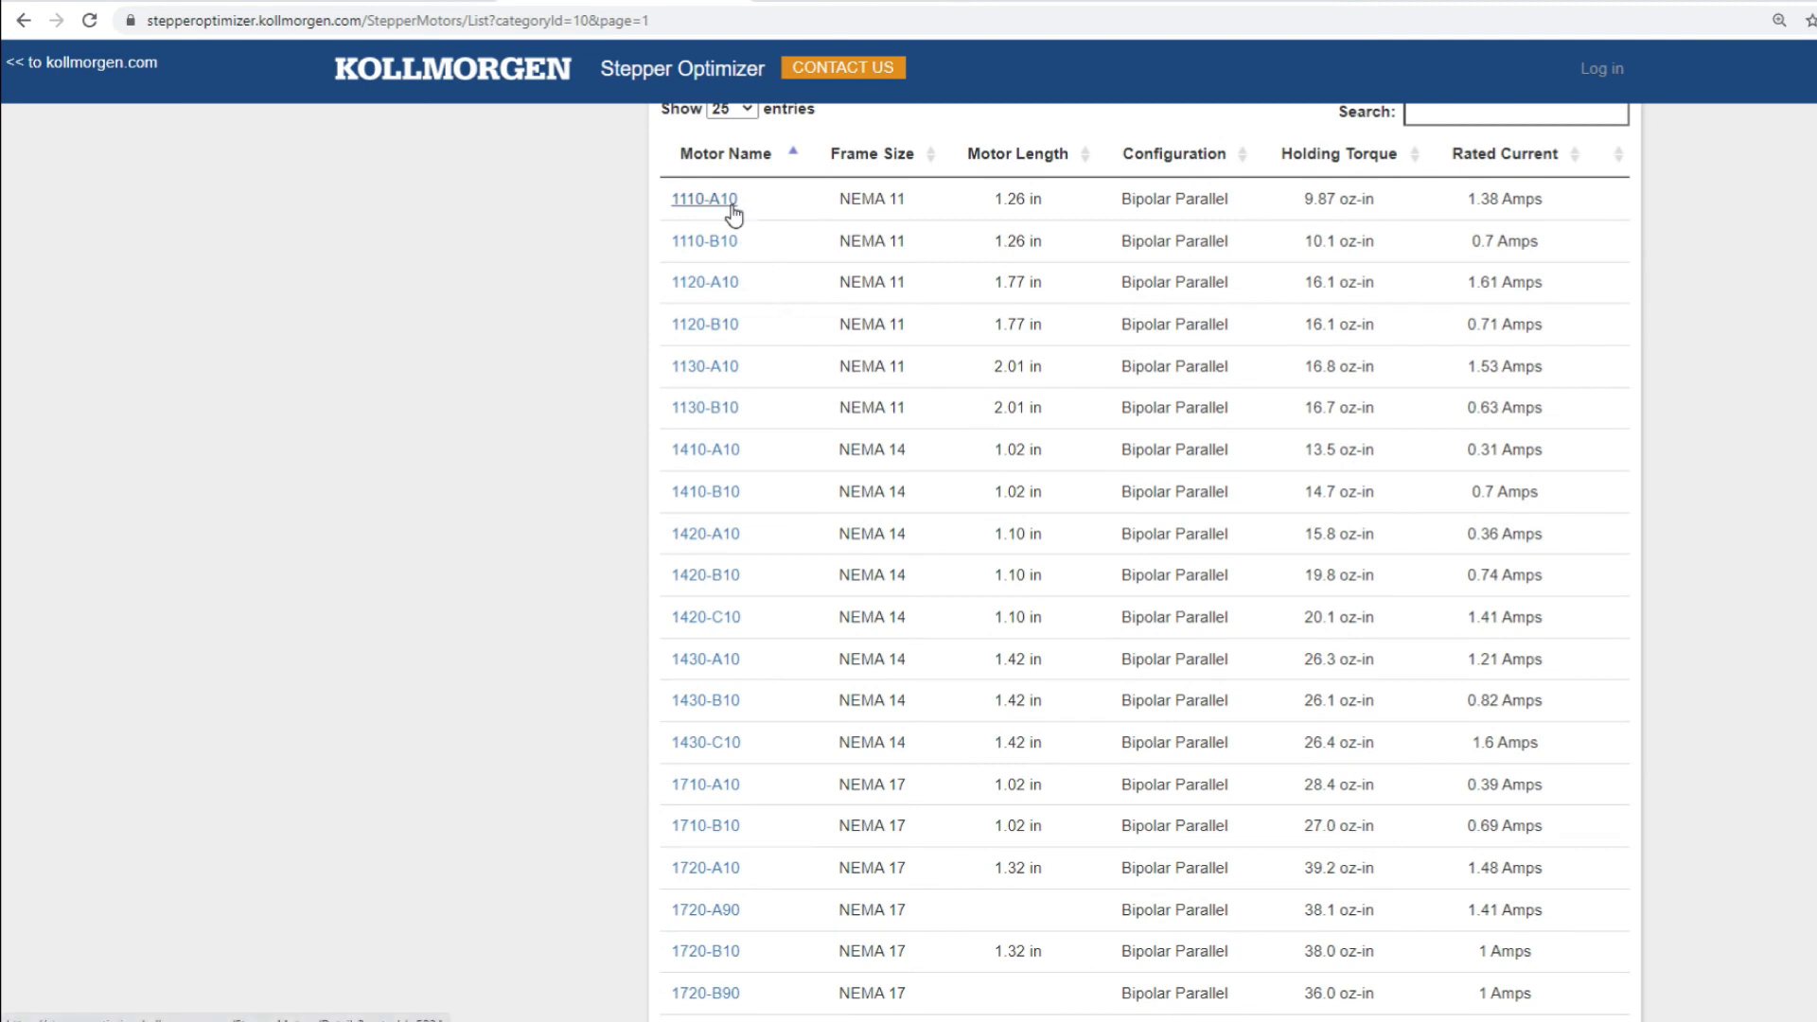
{"action": "left_click", "coordinate": [703, 200]}
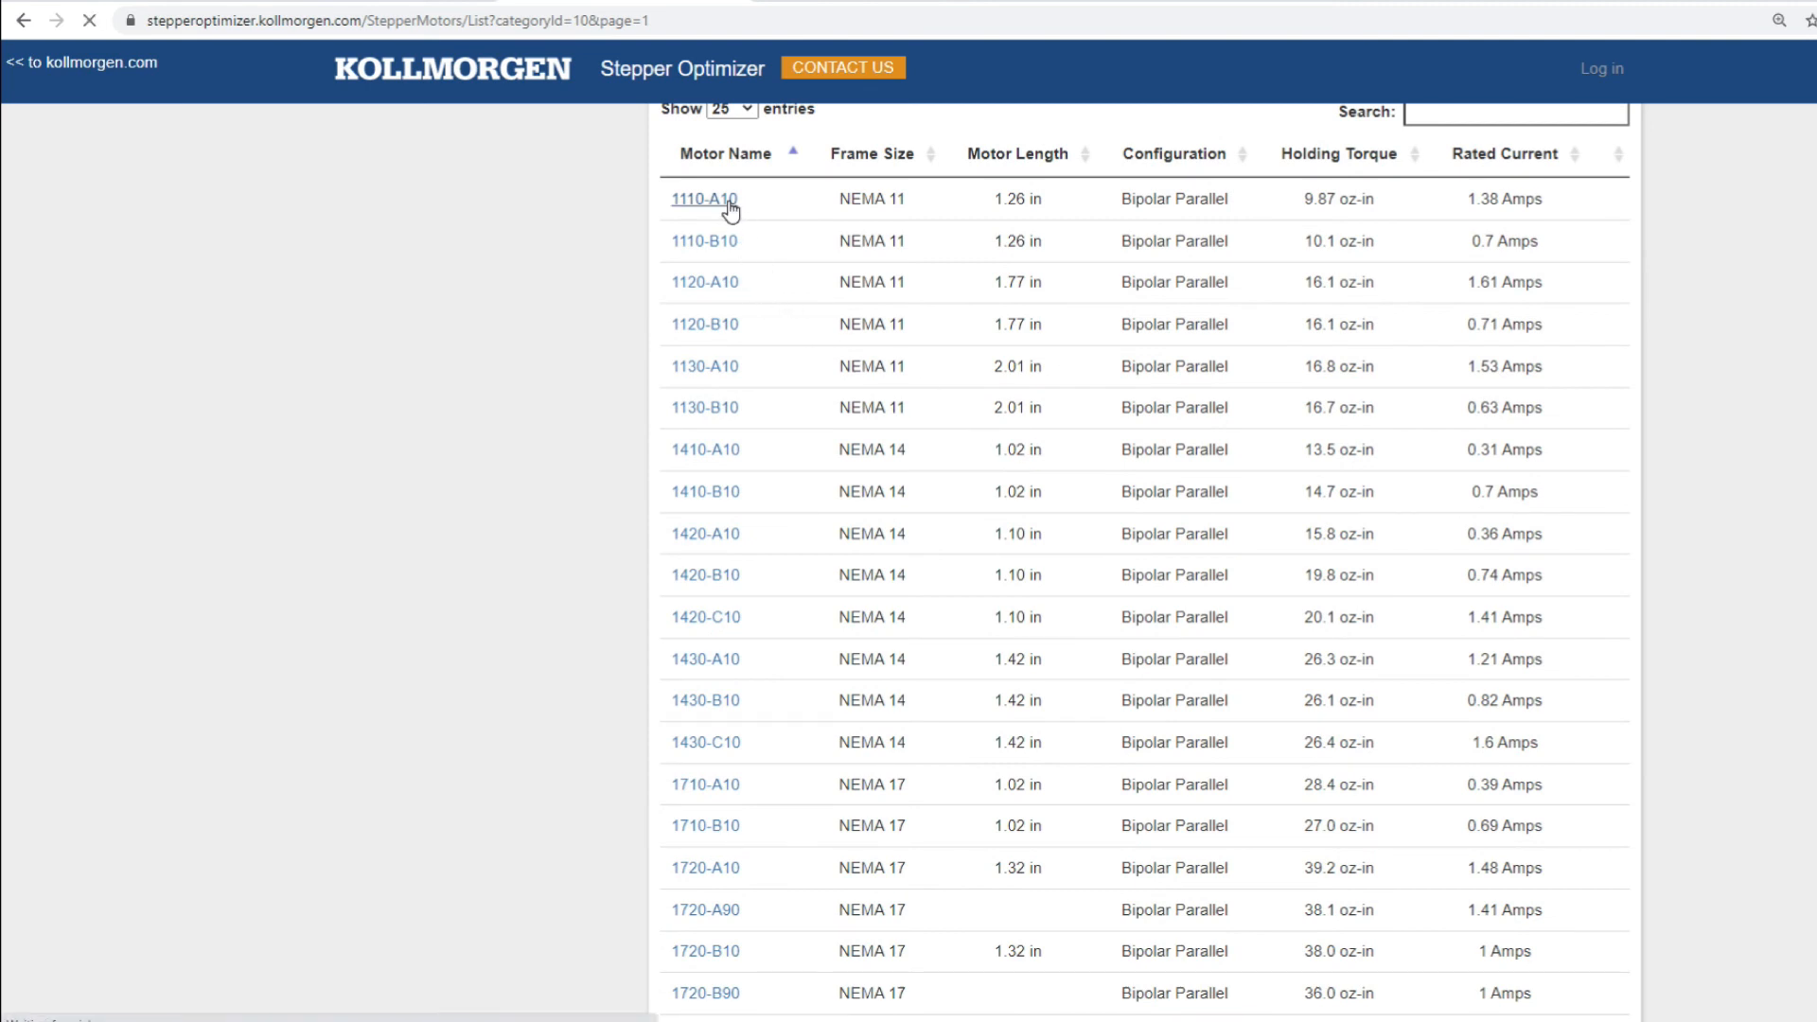
{"action": "left_click", "coordinate": [703, 198]}
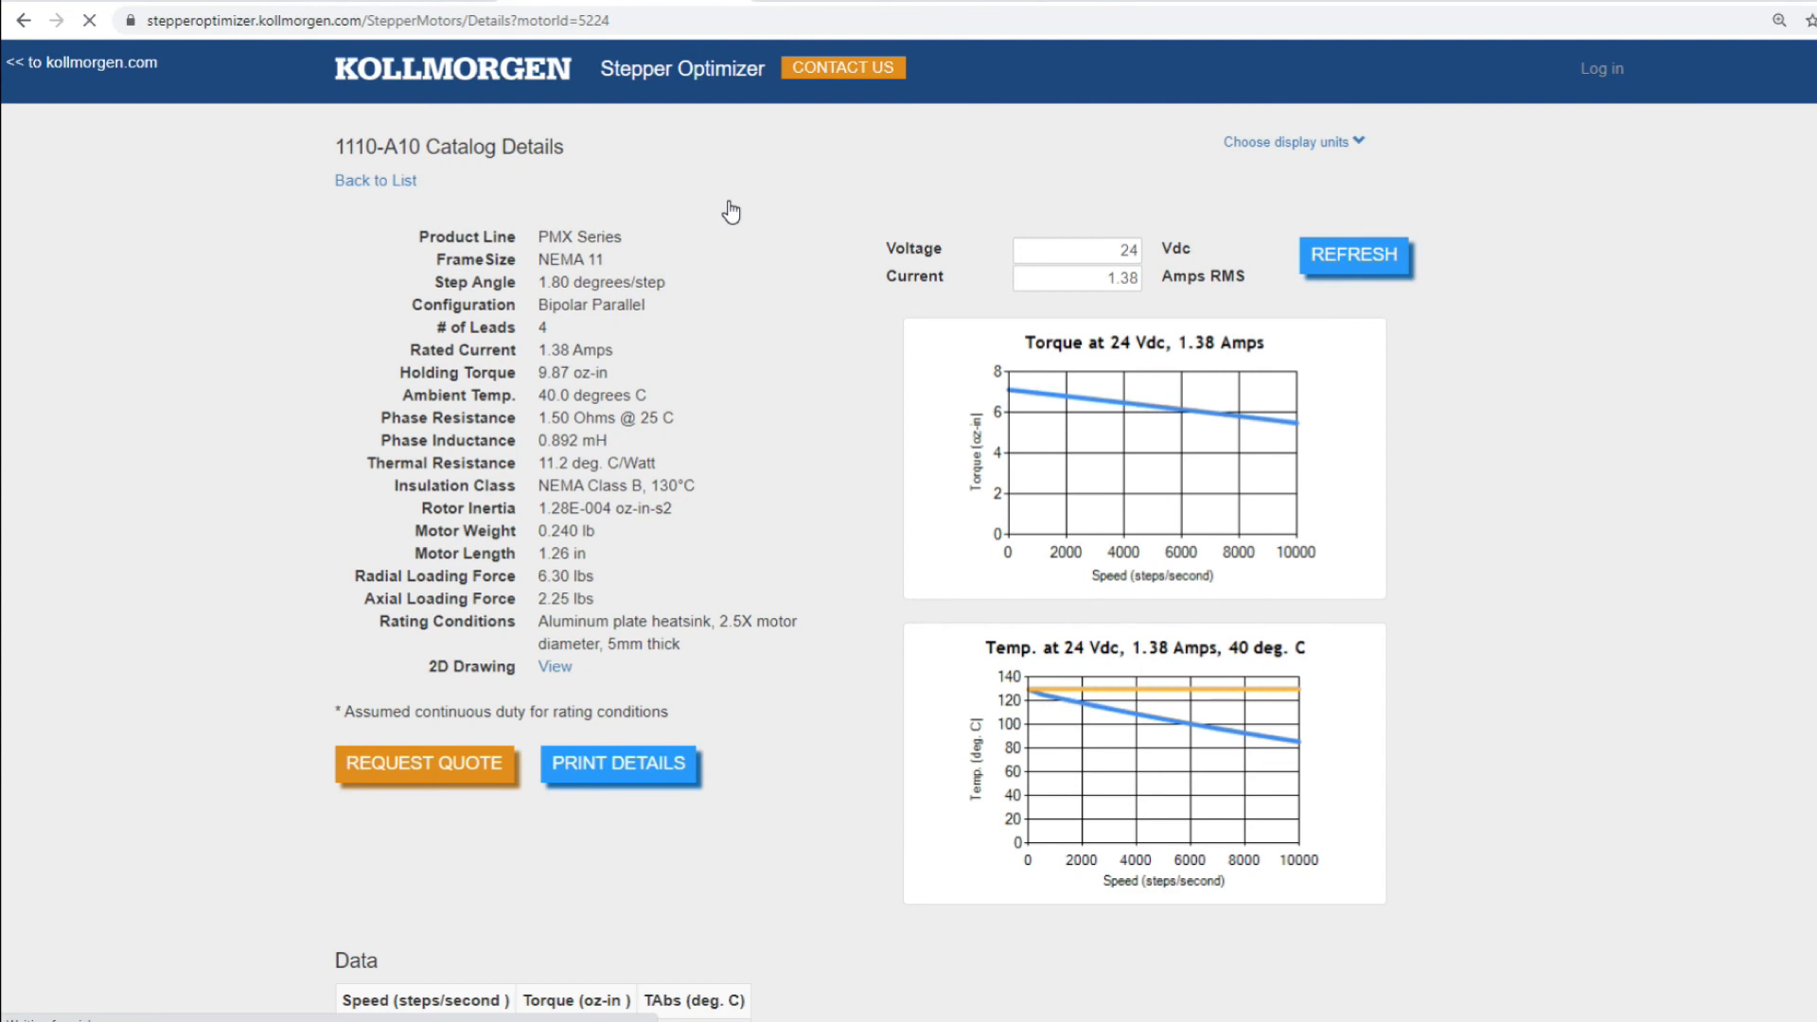
Set voltage to 18 V and current to 0.8 A, then refresh the curves
{"action": "left_click", "coordinate": [1353, 254]}
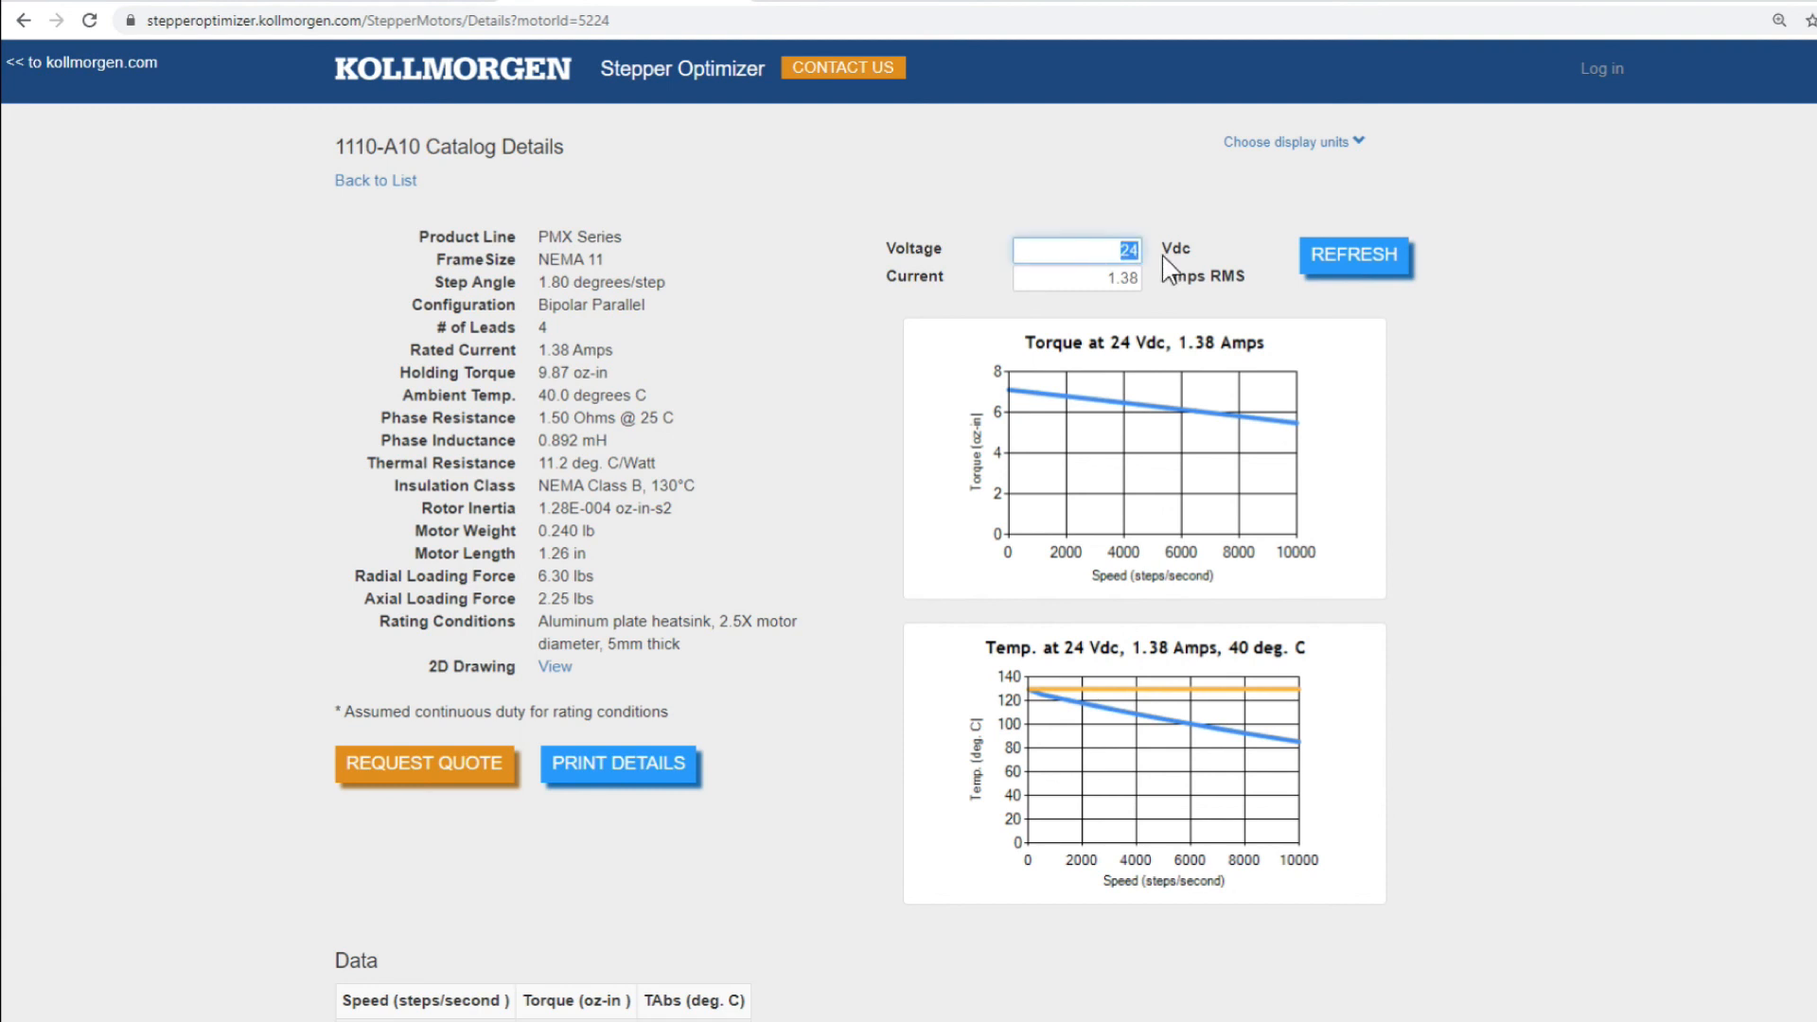
{"action": "type", "text": "18"}
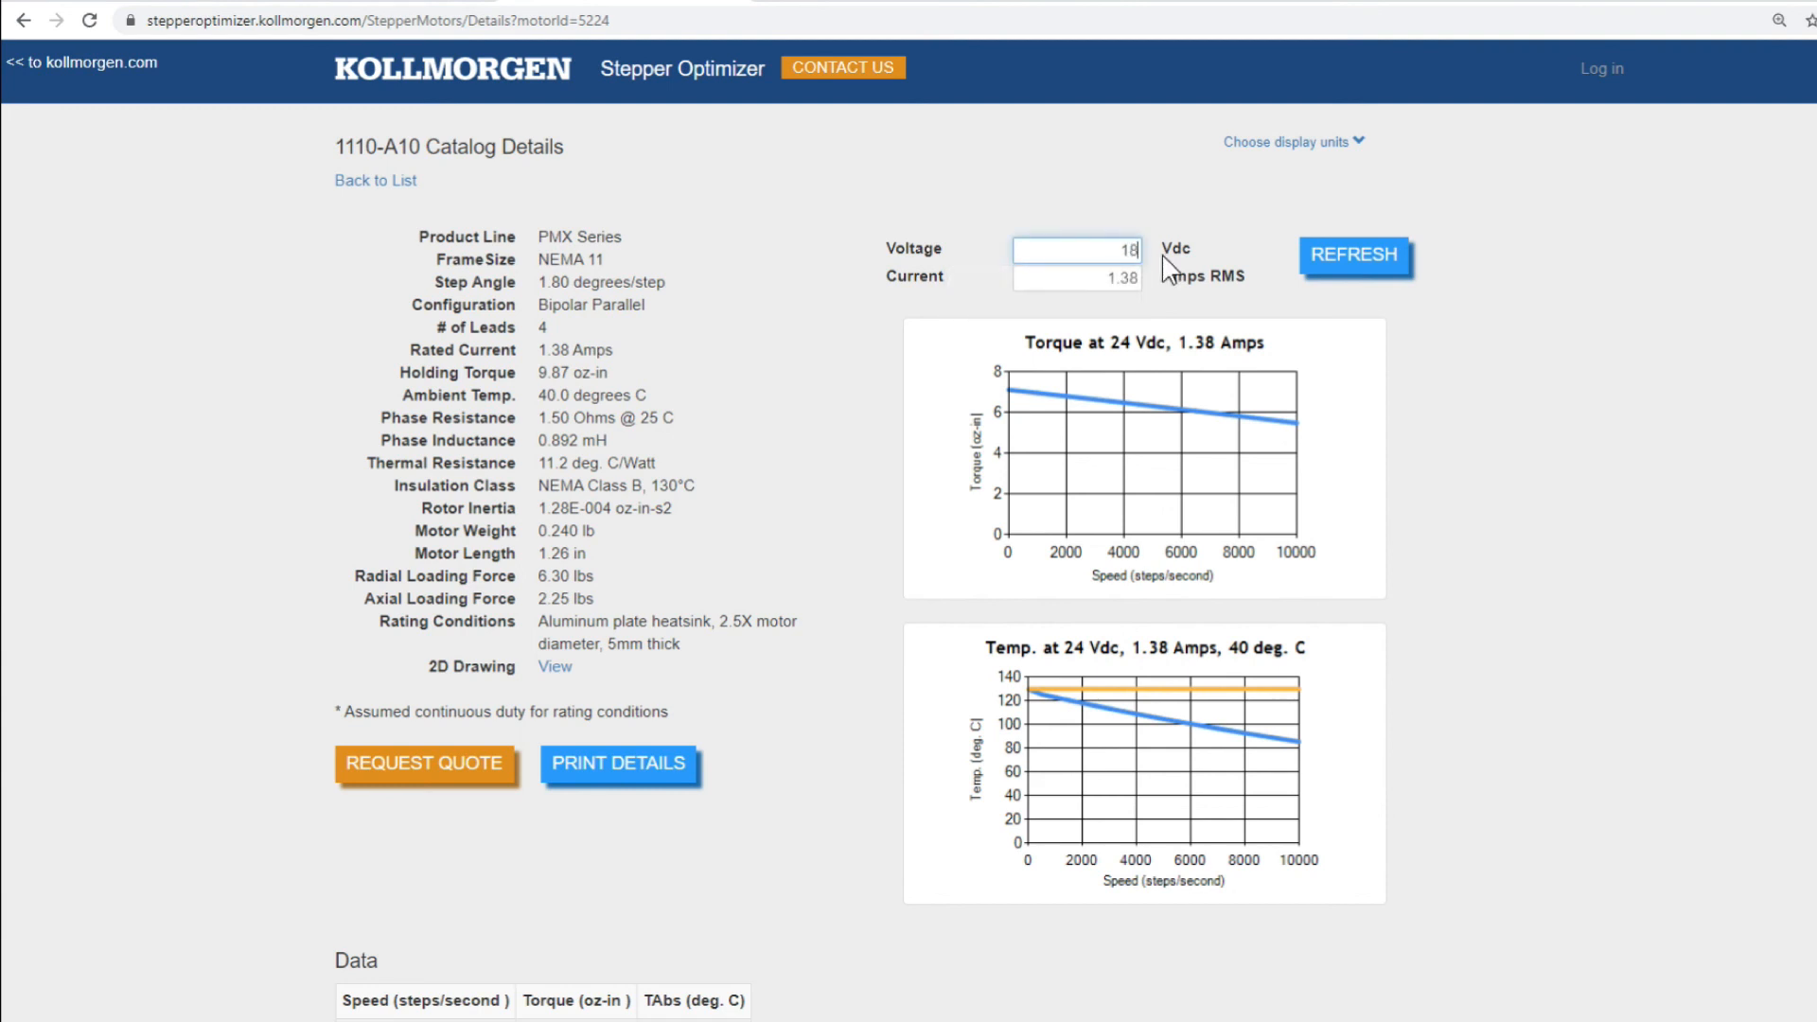
{"action": "triple_click", "coordinate": [1074, 277]}
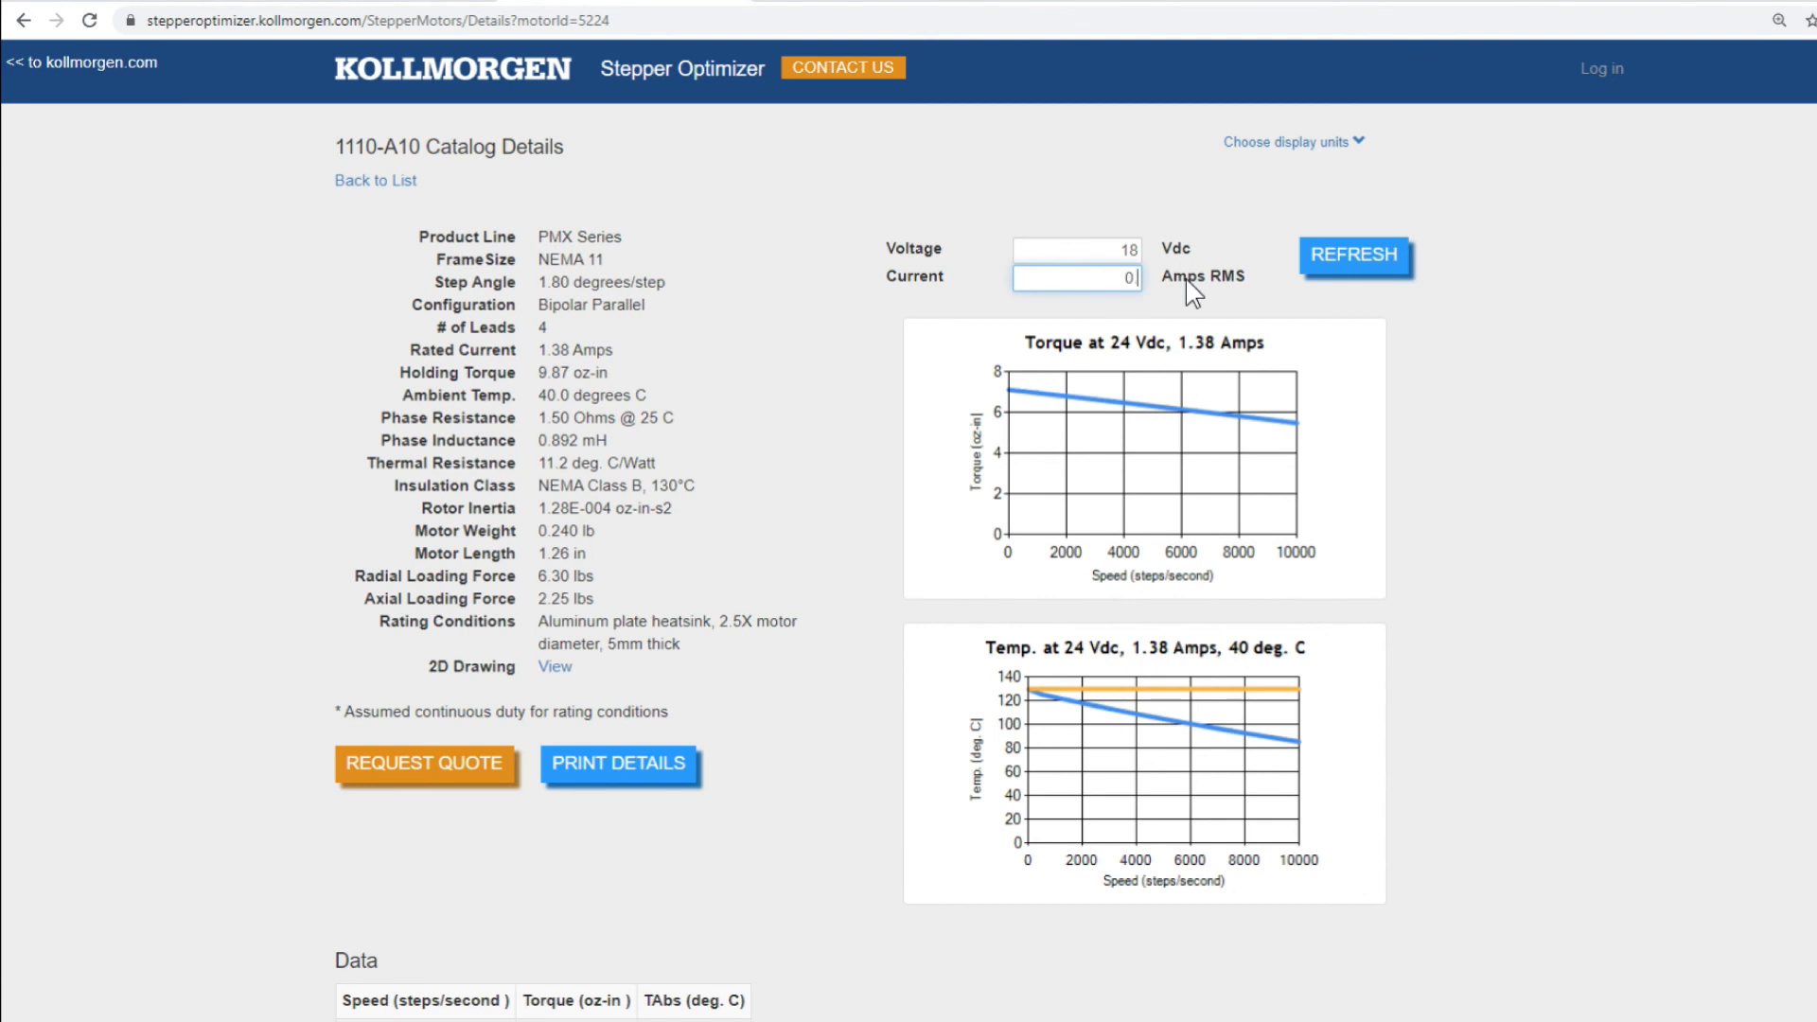
{"action": "type", "text": "0.8"}
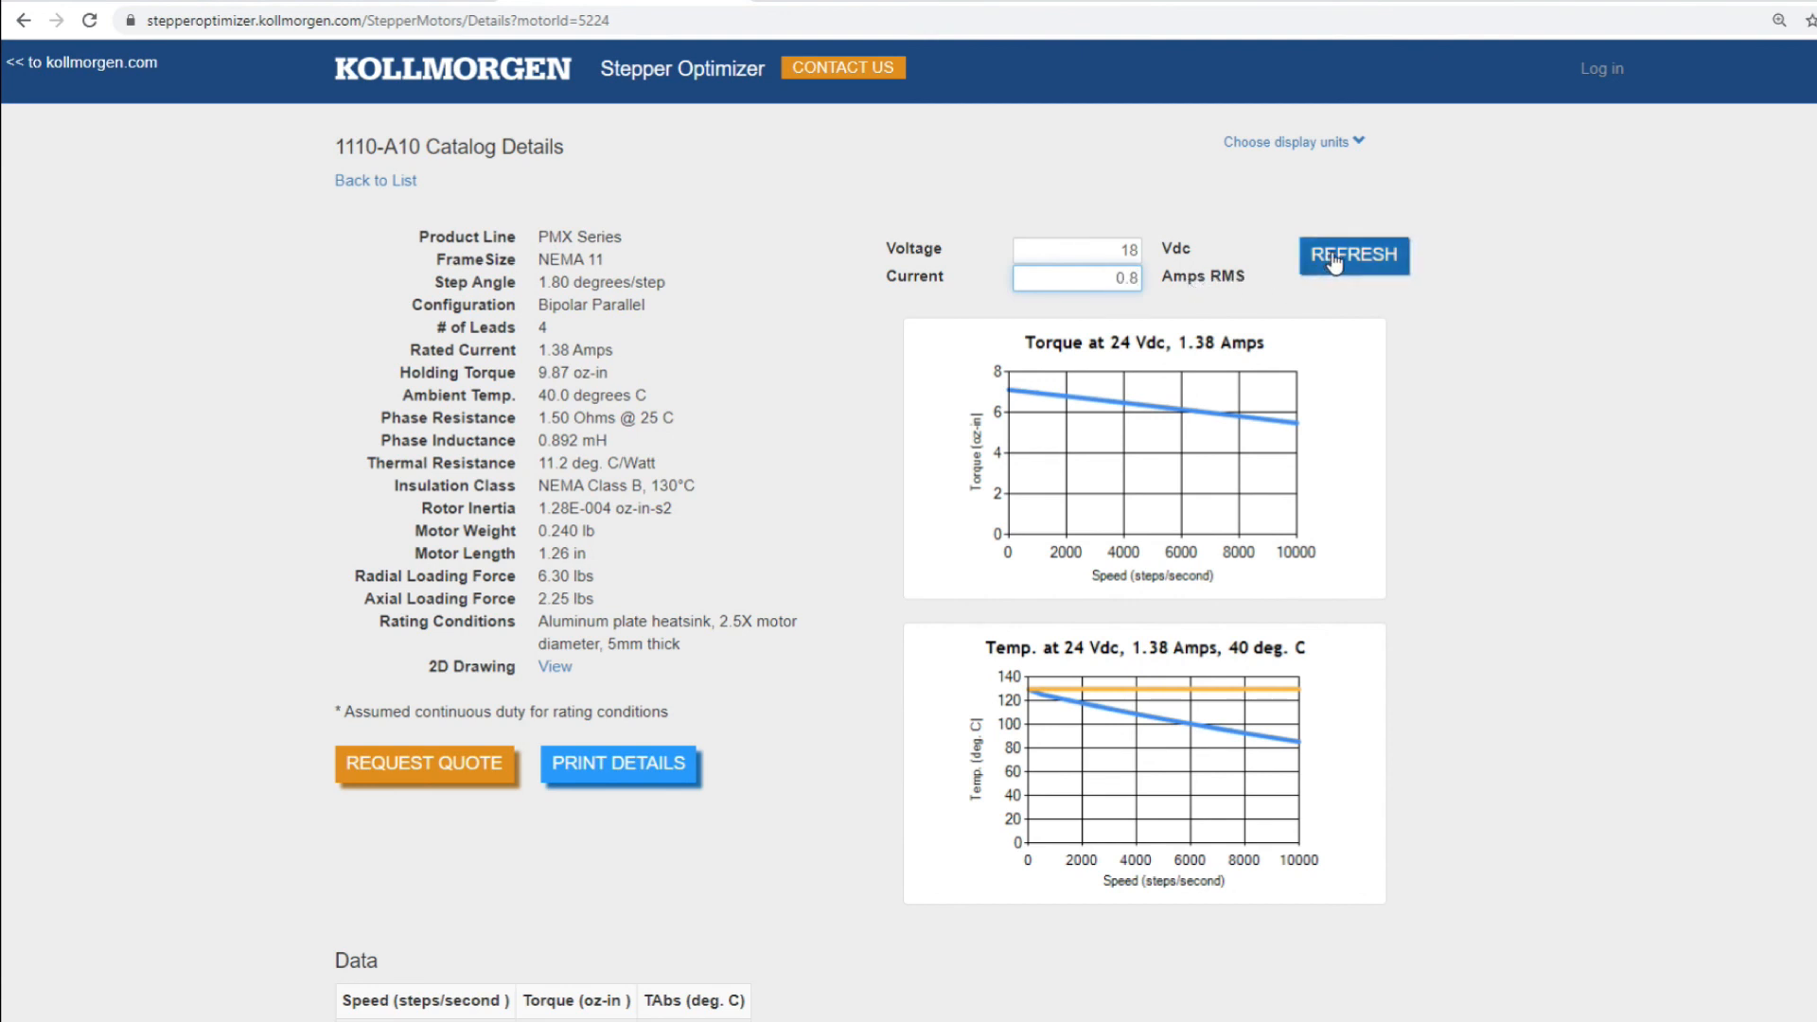
{"action": "left_click", "coordinate": [1352, 255]}
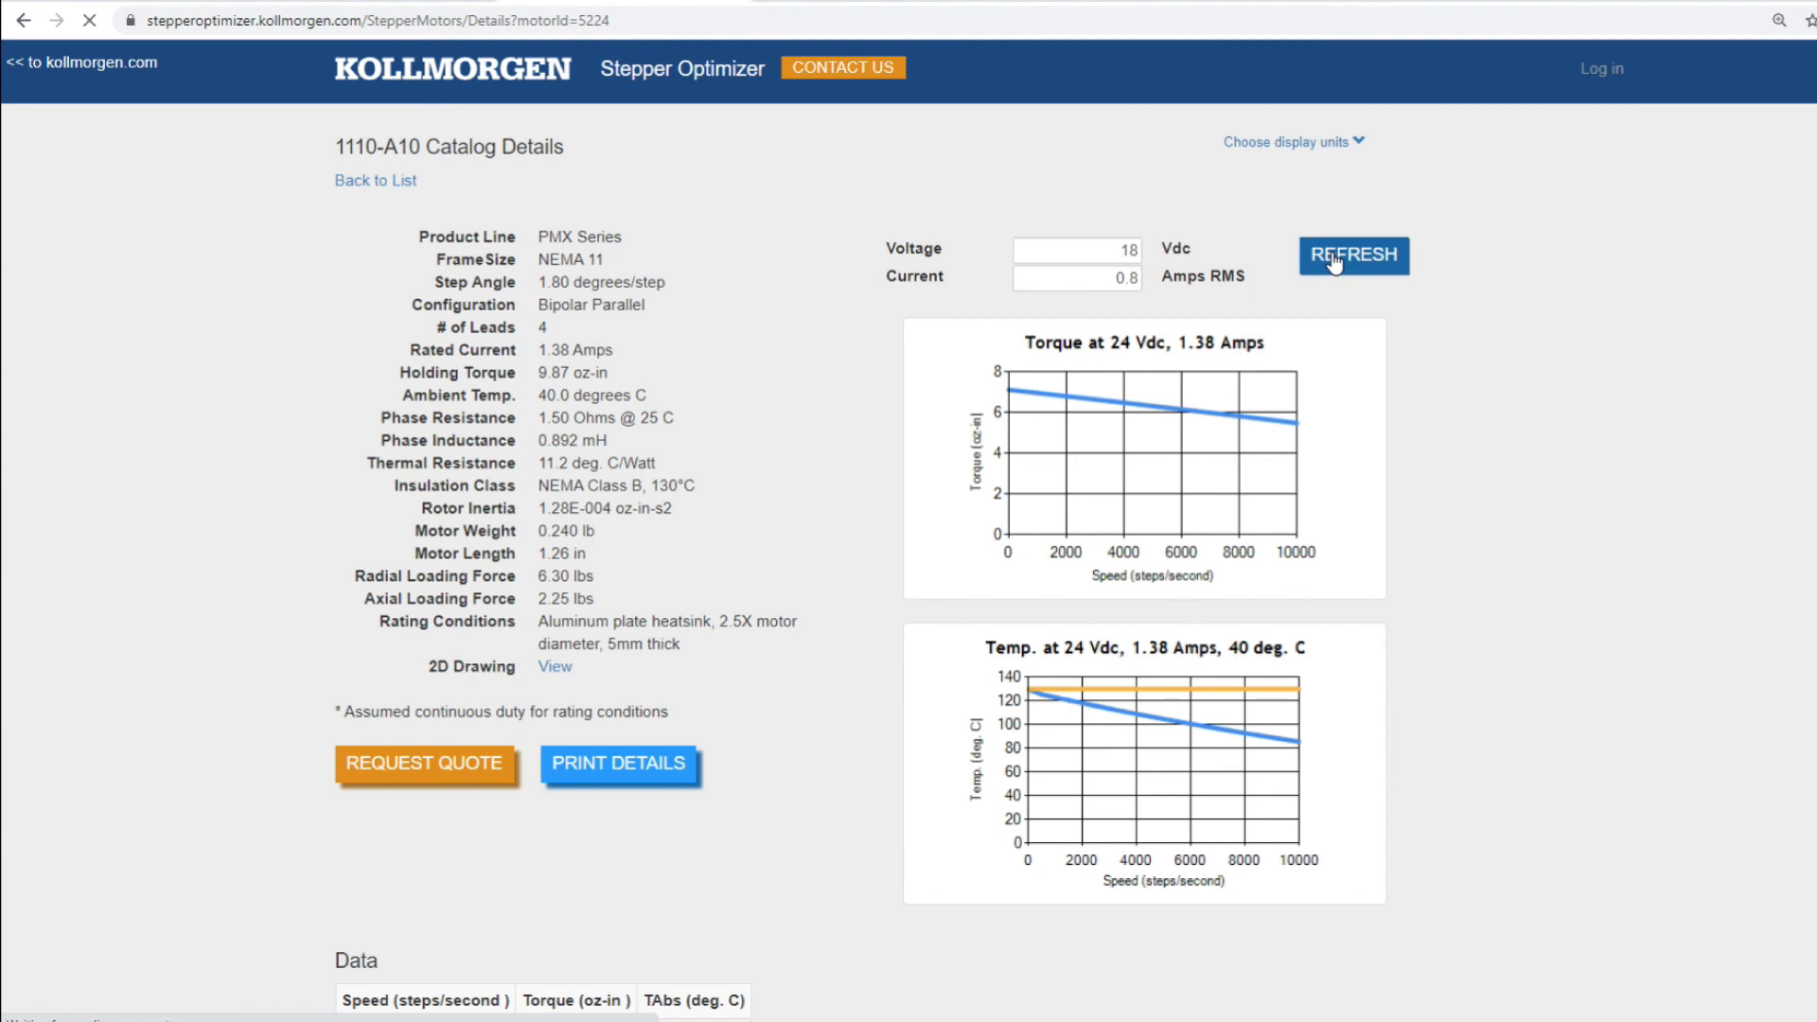
{"action": "left_click", "coordinate": [1352, 255]}
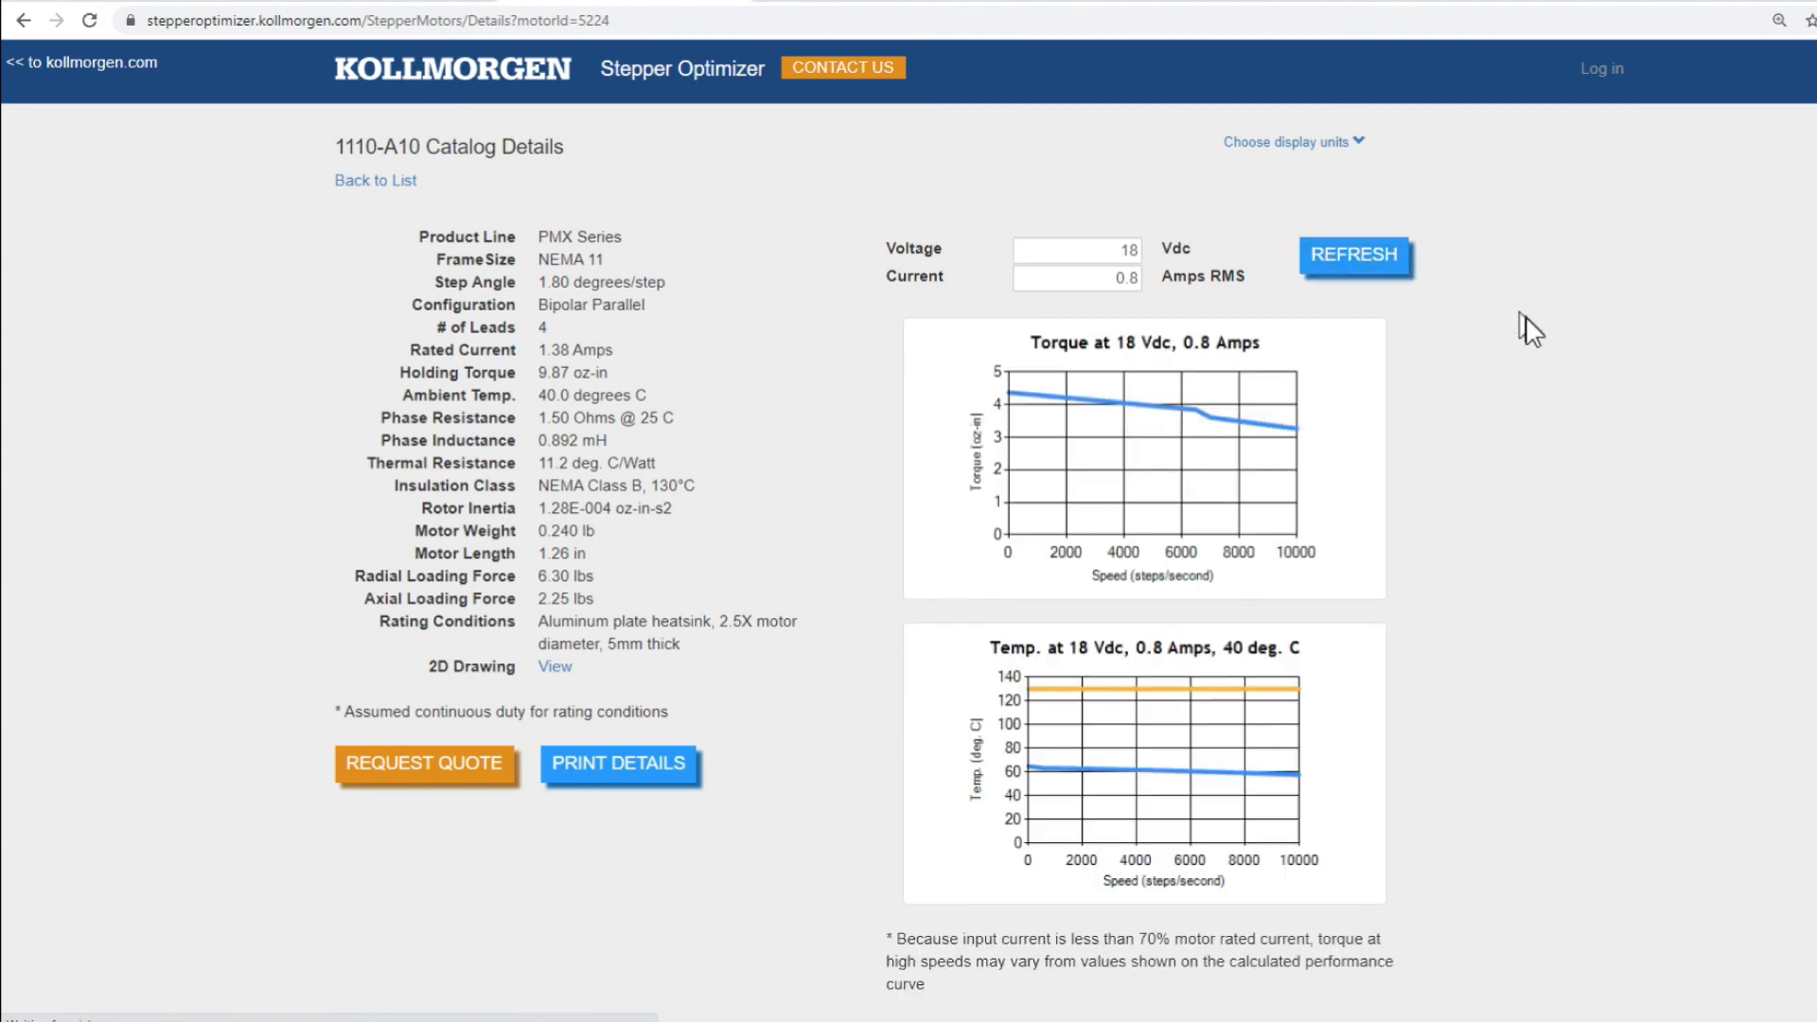
Review the speed/torque/temperature table, then reload default 24 Vdc, 1.38 A curves
{"action": "scroll", "scroll_direction": "down", "scroll_amount": 3}
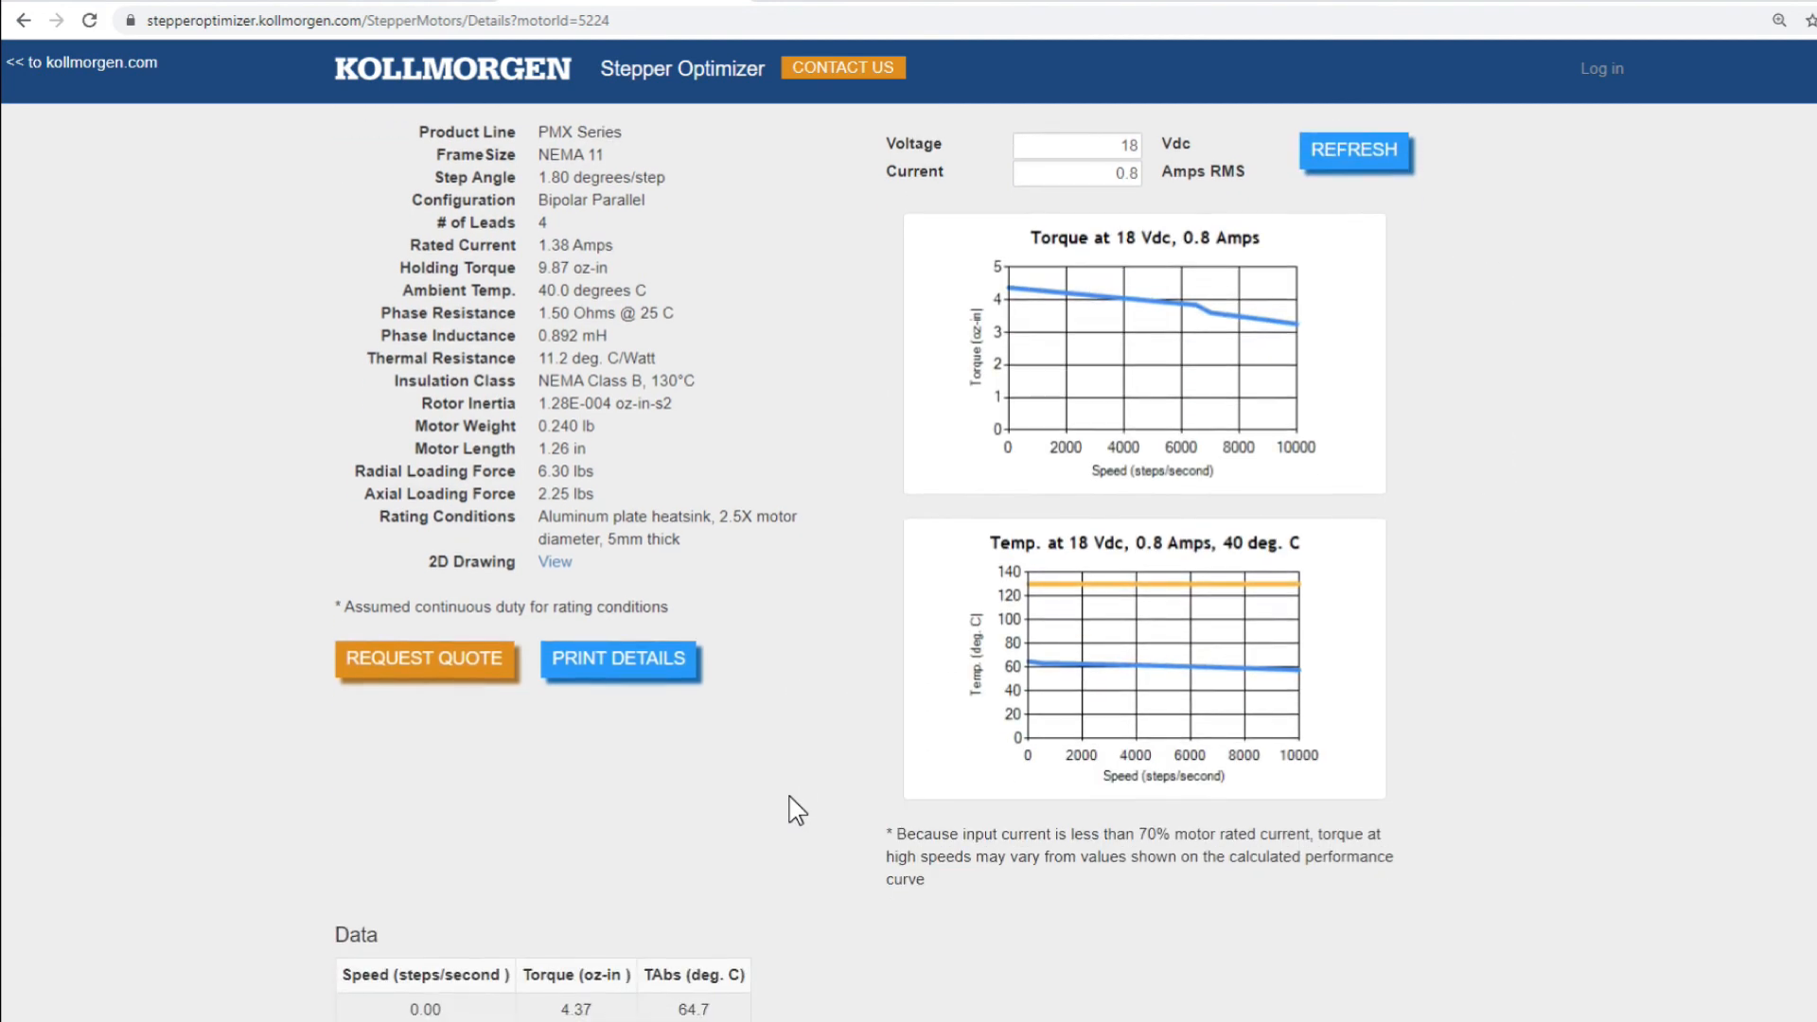
{"action": "scroll", "scroll_direction": "down", "scroll_amount": 3}
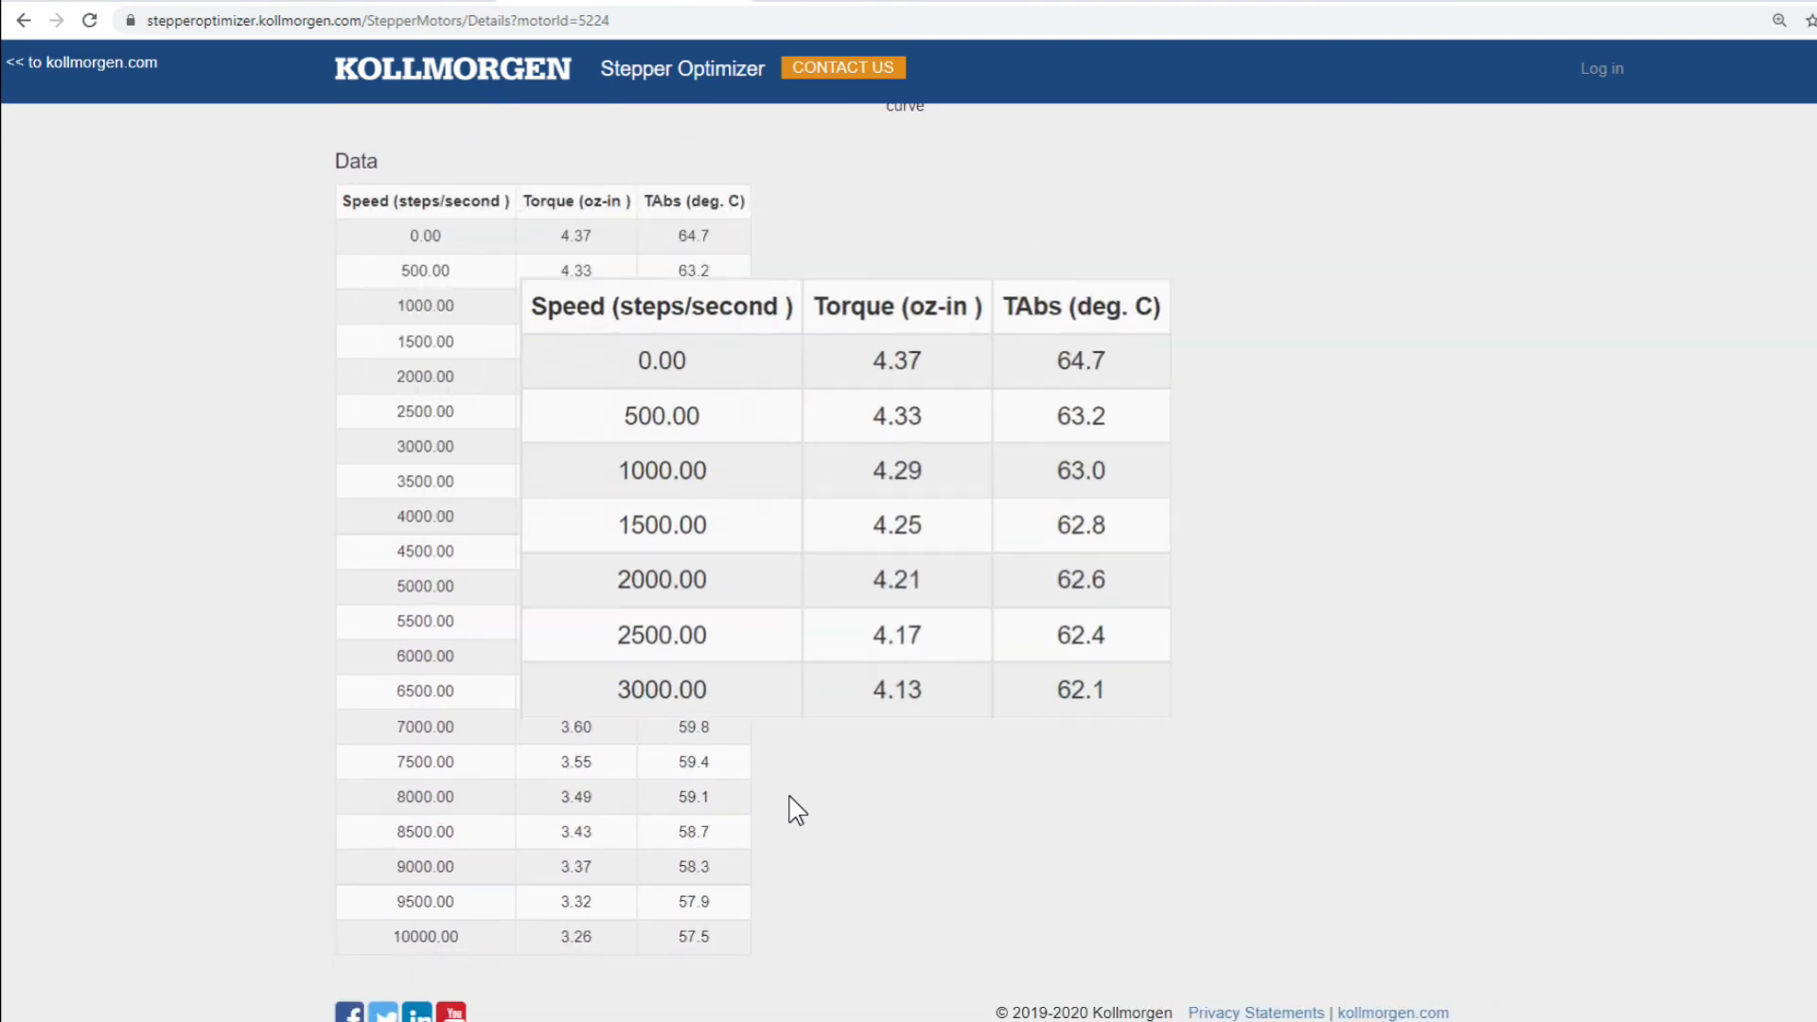
{"action": "scroll", "scroll_direction": "up", "scroll_amount": 3}
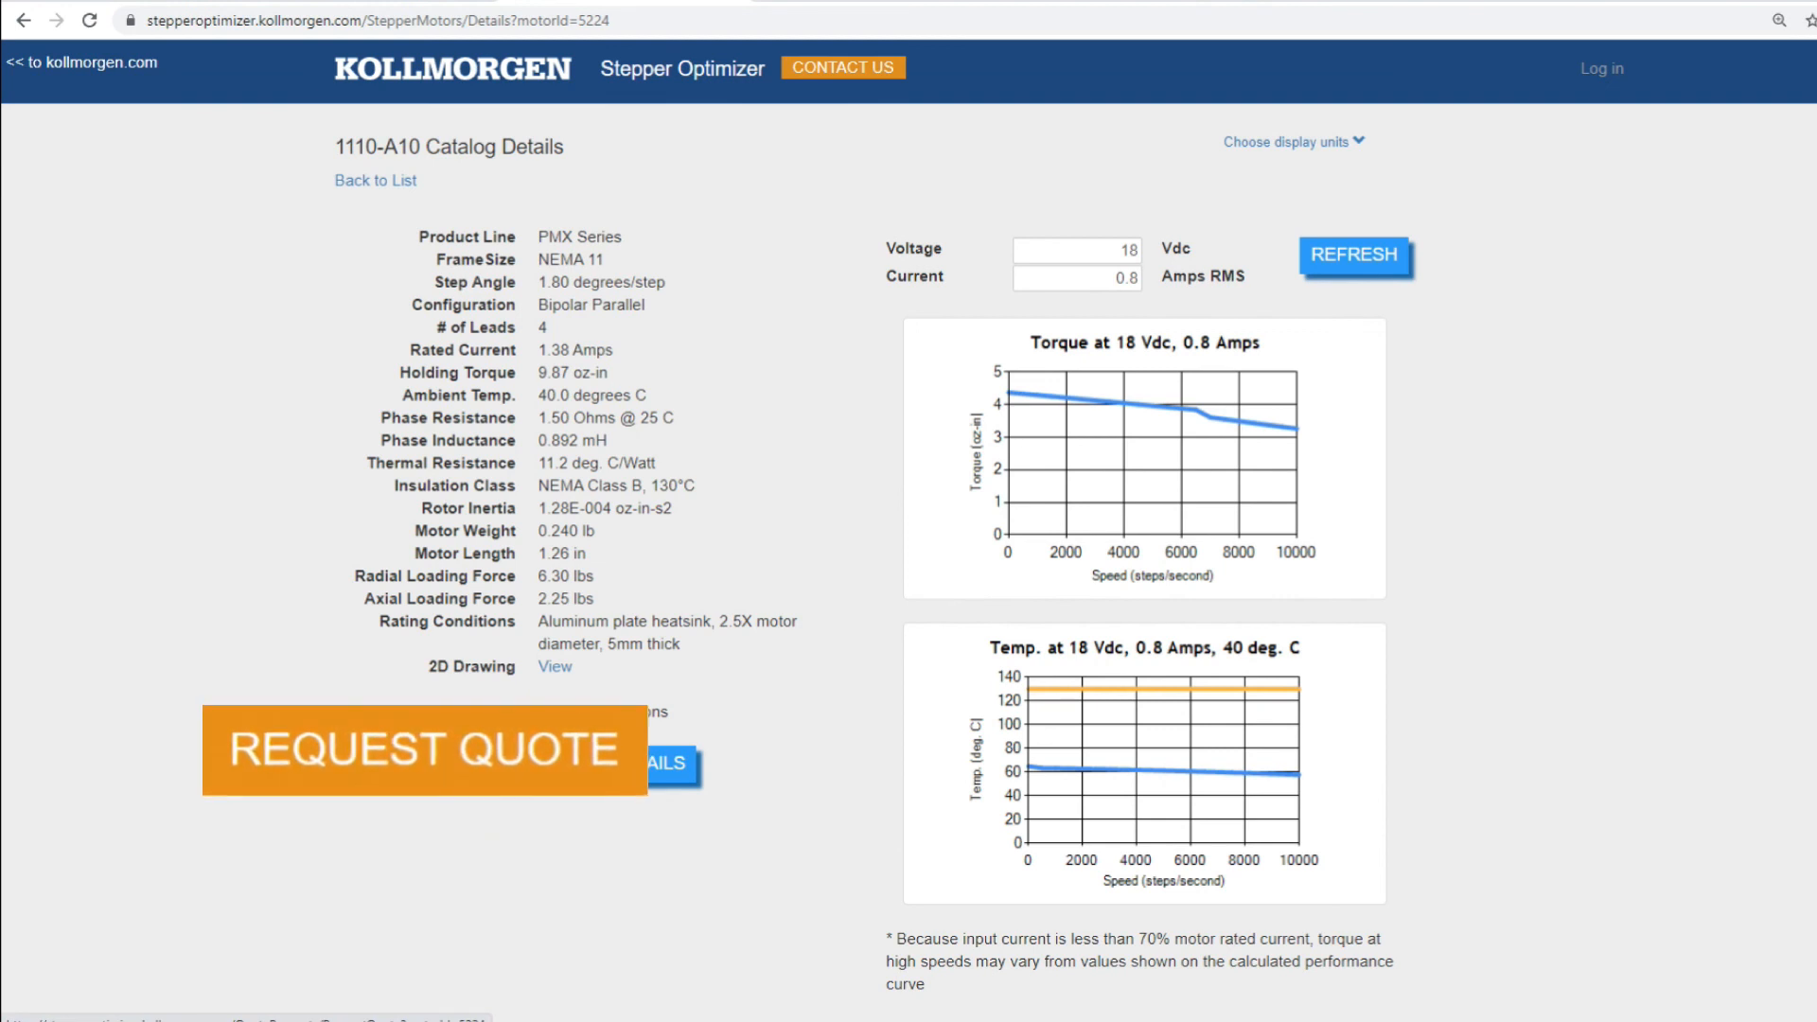
{"action": "left_click", "coordinate": [1353, 254]}
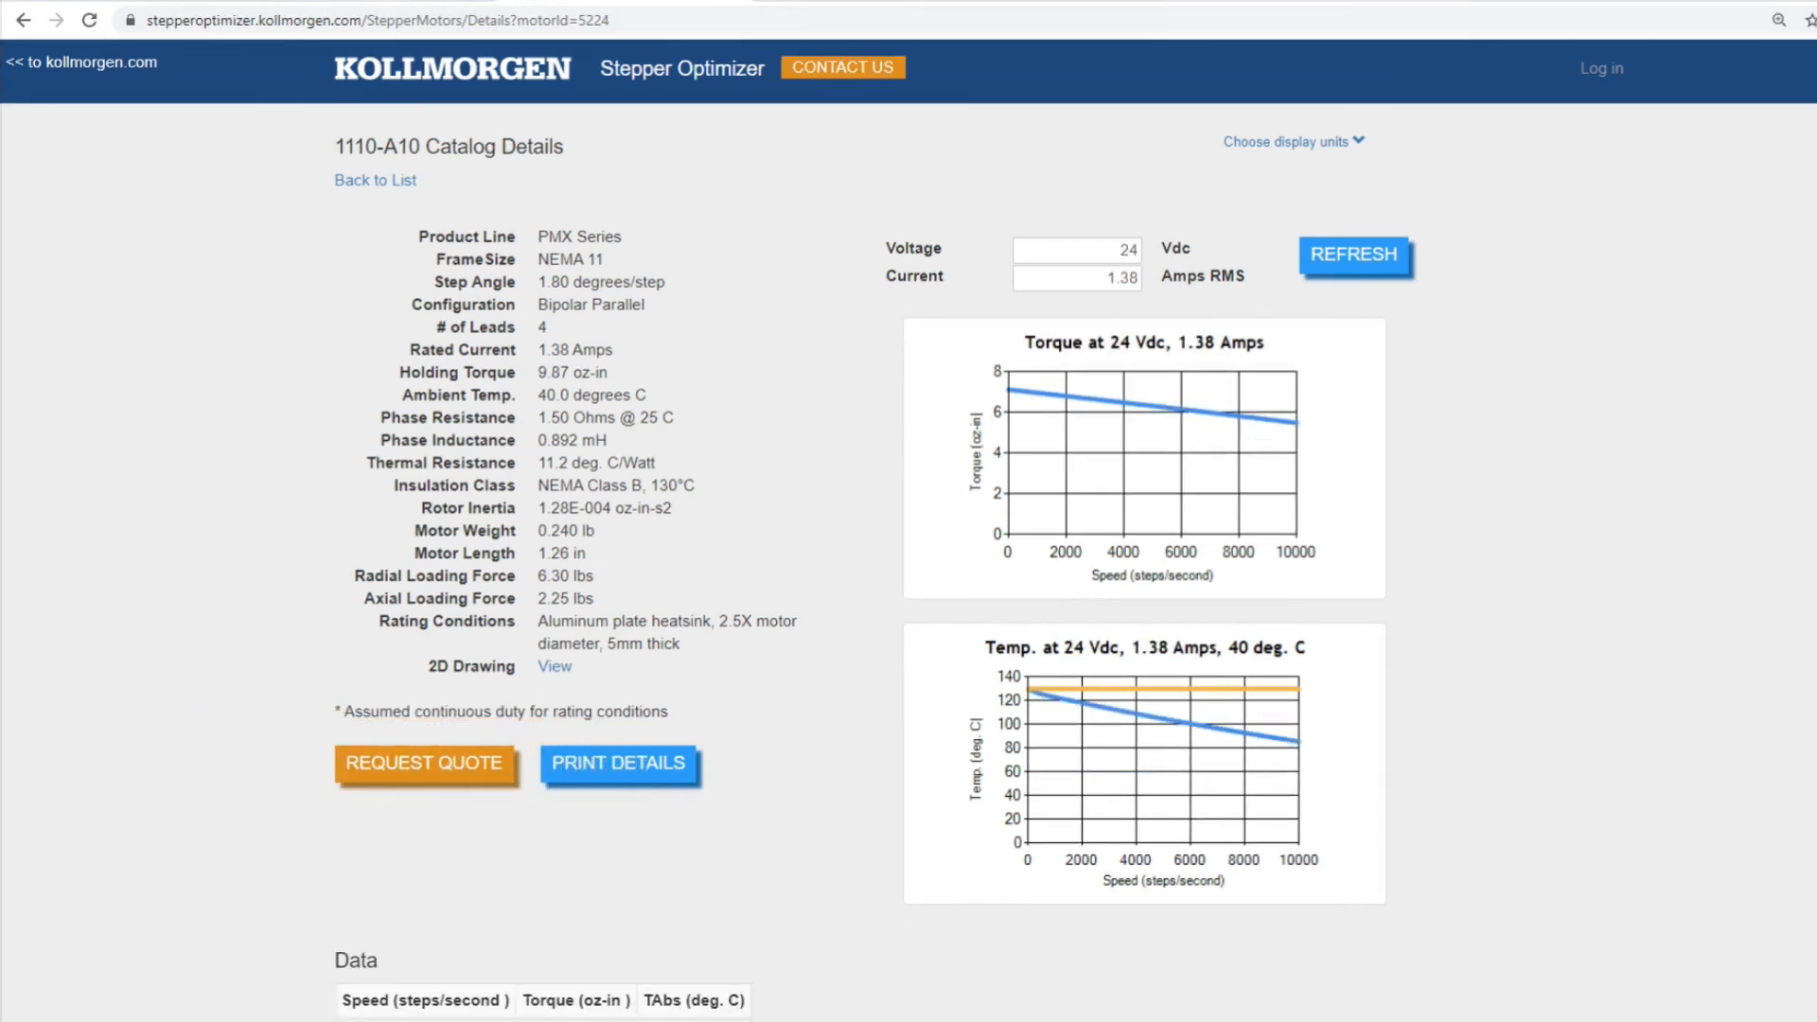